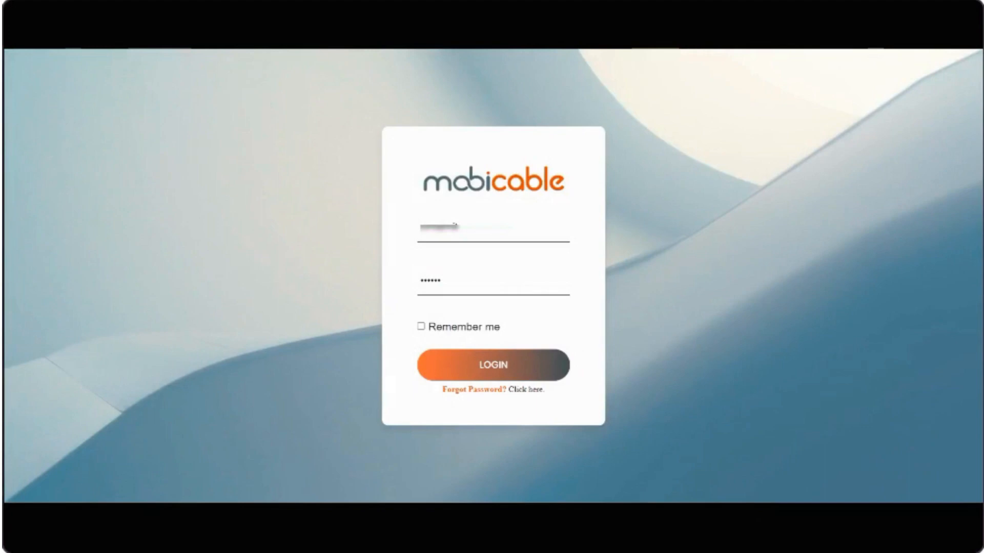
Step: Sign in with the saved credentials and go to the business analytics view
left_click(492, 364)
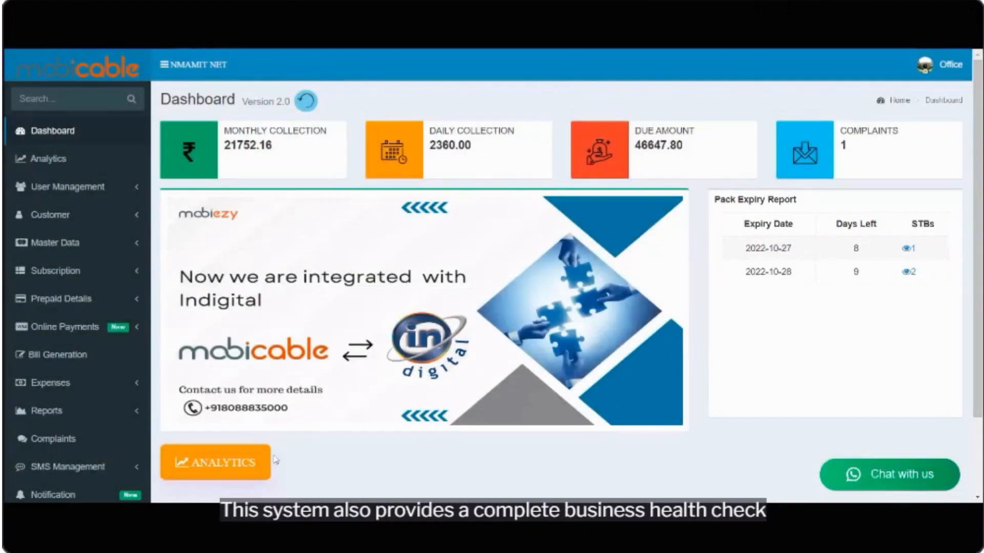
left_click(214, 463)
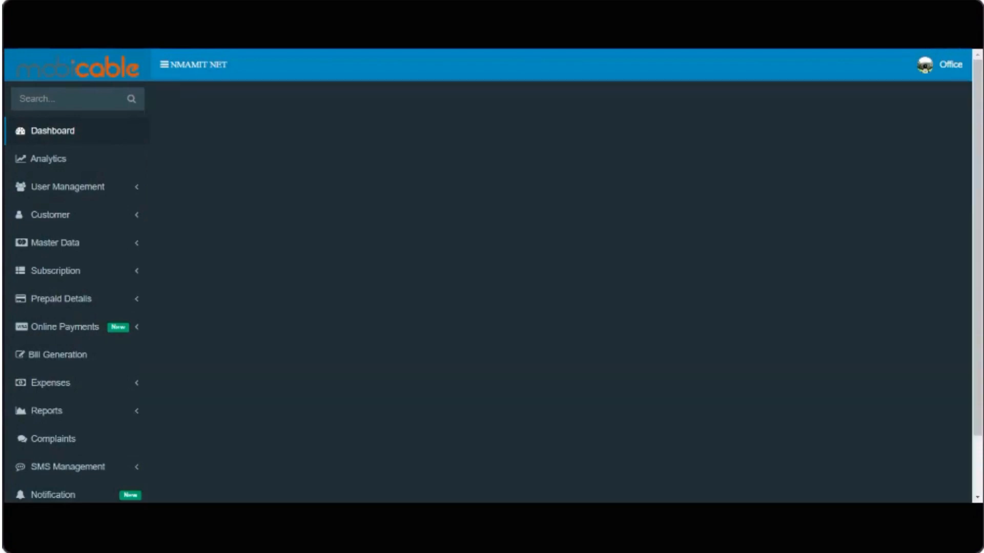
Step: Review the monthly collection chart and set-top box counts, then expand User Management and Customer menus
left_click(48, 157)
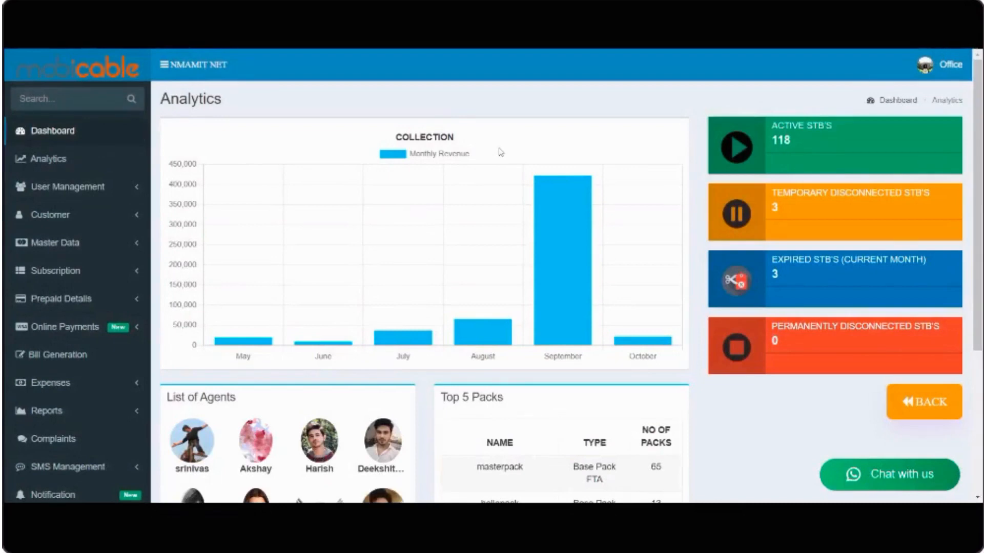
scroll("down", 3)
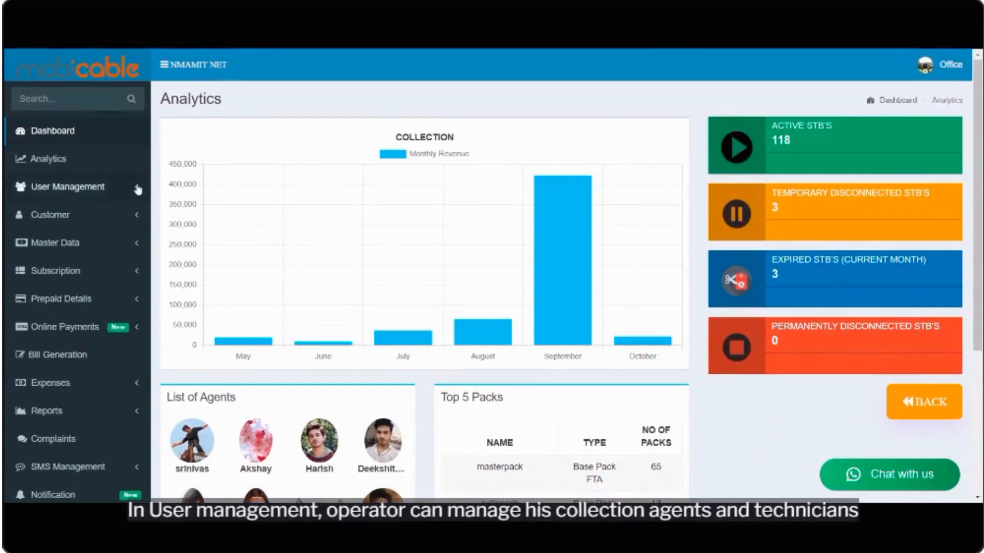
left_click(68, 187)
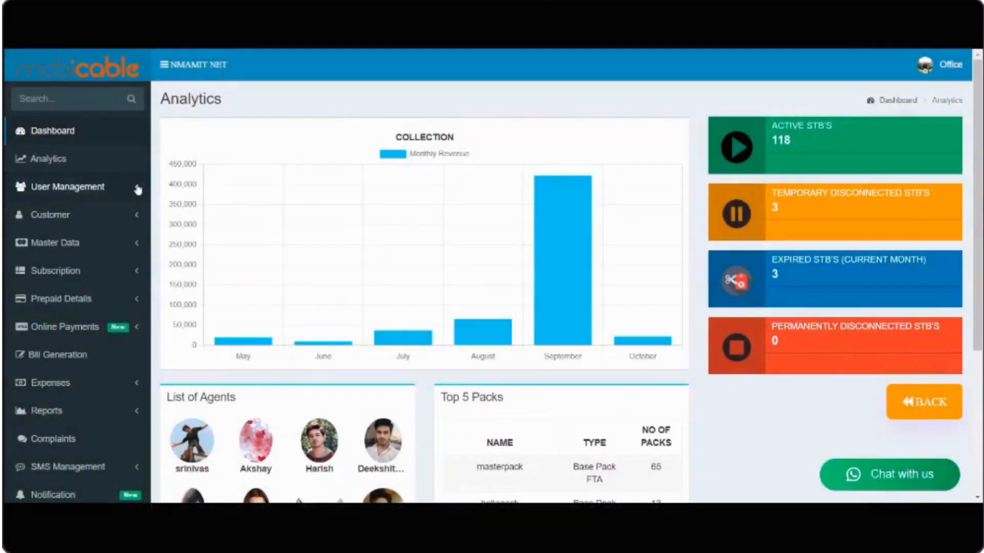
left_click(65, 187)
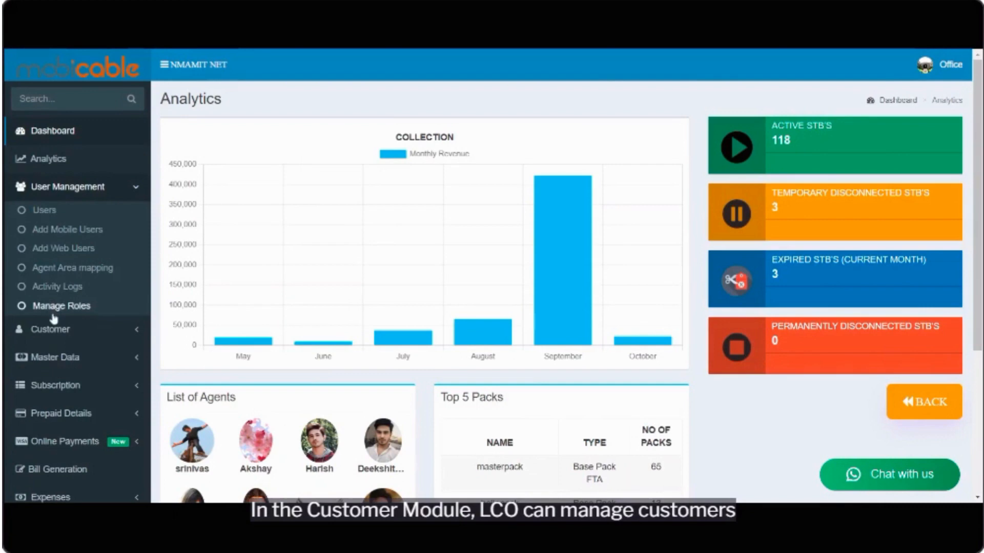
left_click(50, 329)
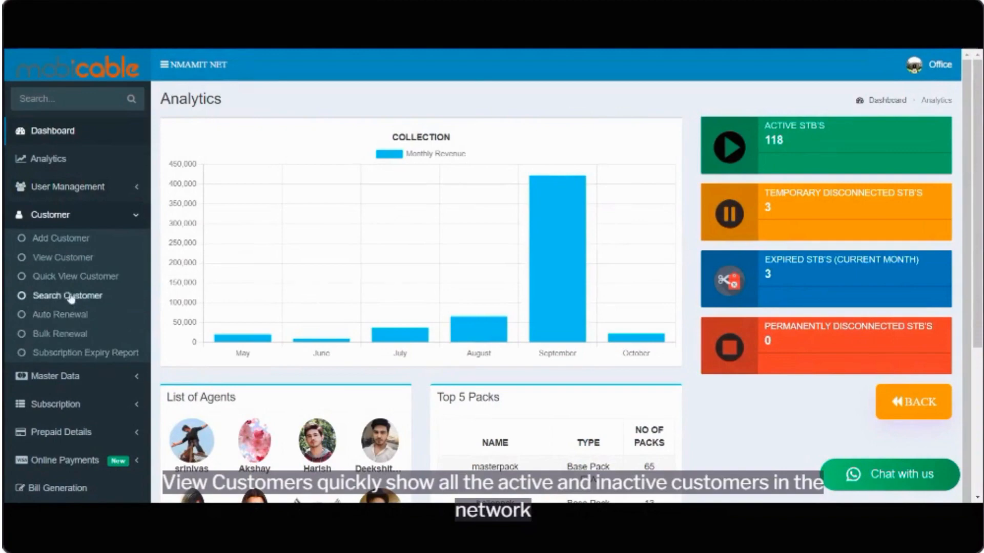
left_click(76, 276)
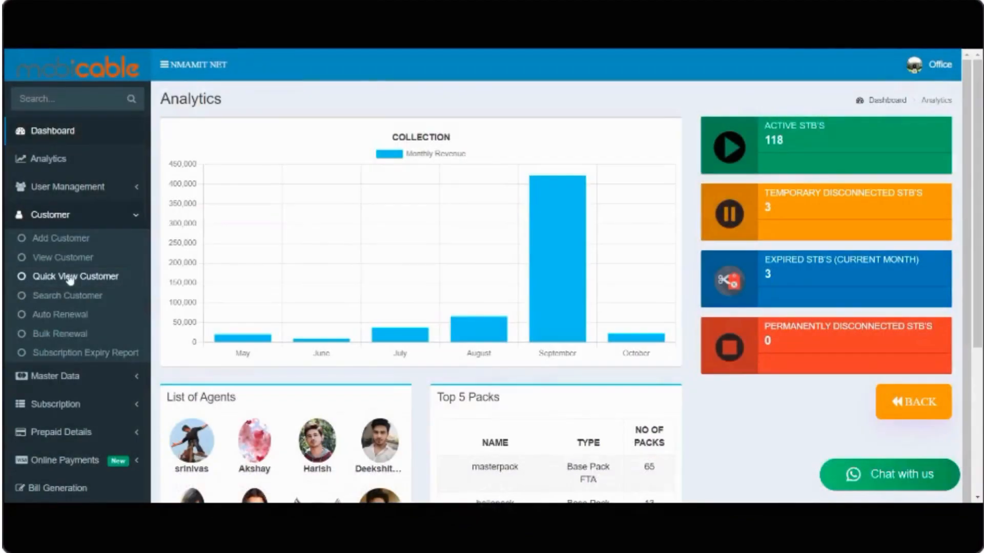
Step: Show the full customer list and reveal the first customer's action list
left_click(76, 275)
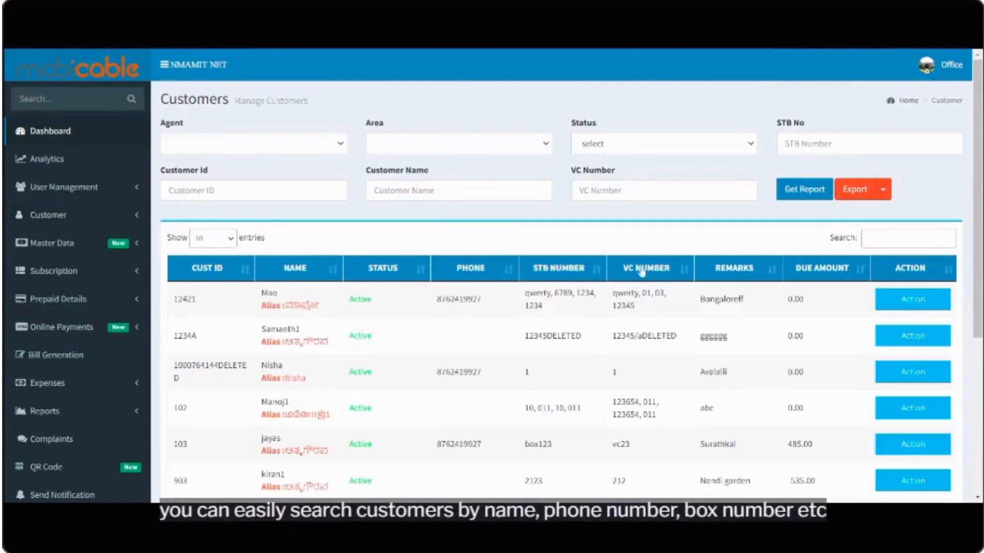
left_click(907, 238)
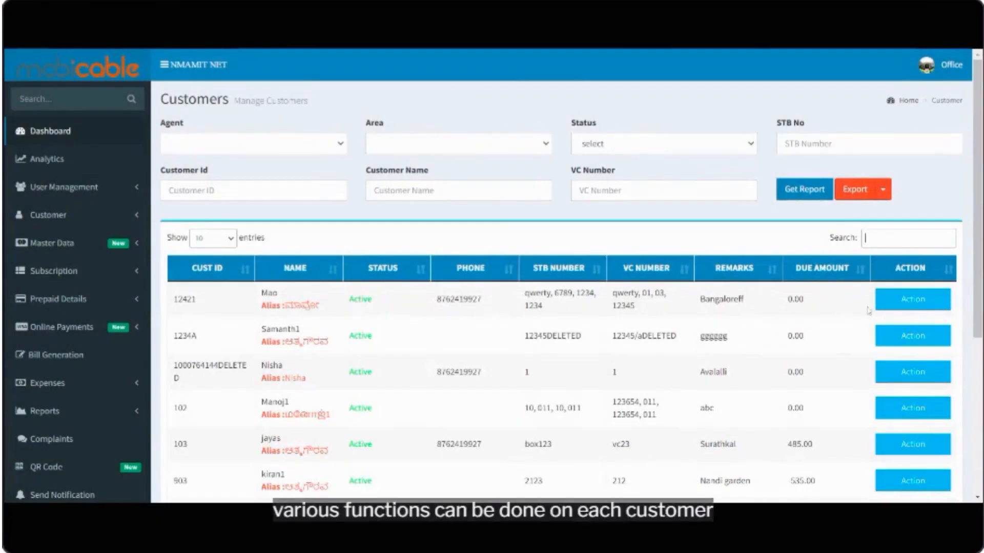
left_click(912, 299)
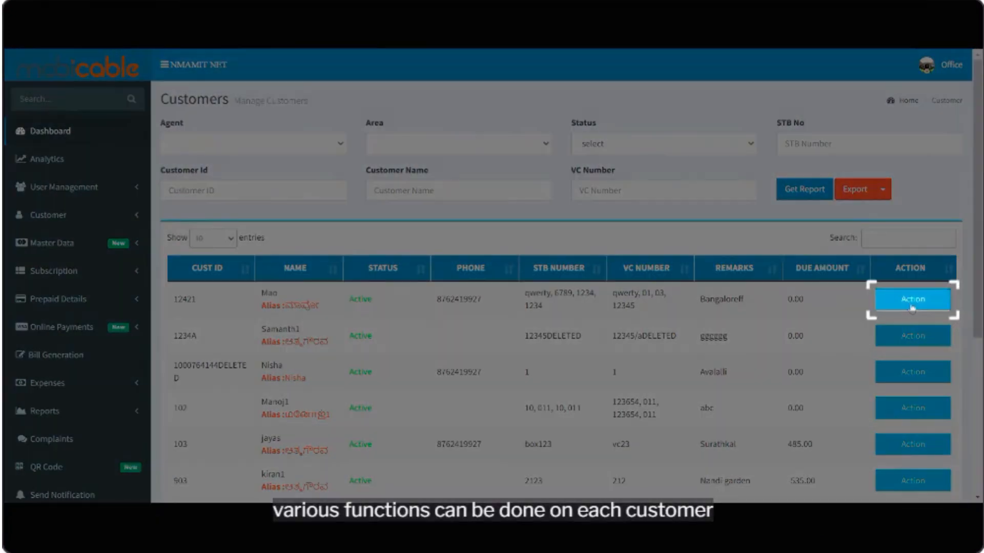
left_click(912, 299)
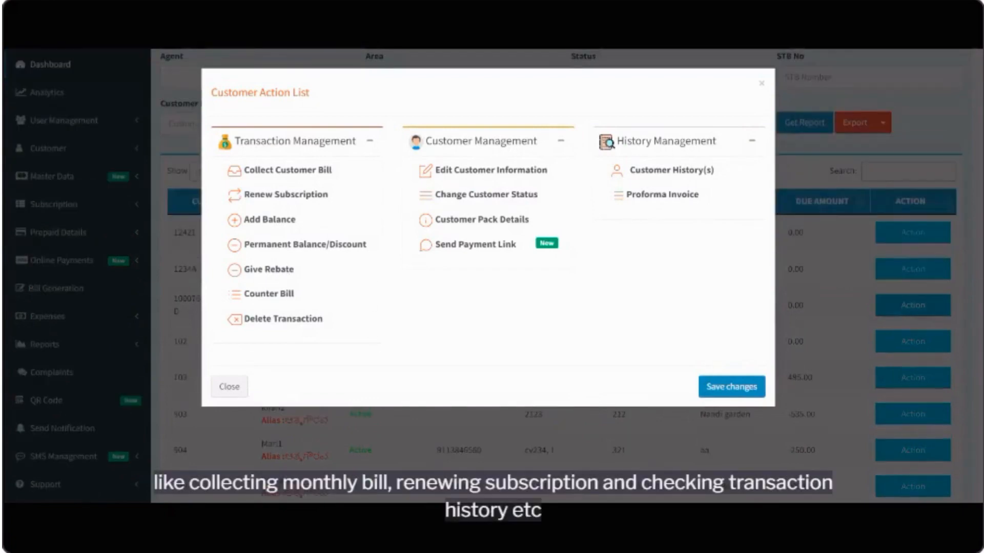
mouse_move(349, 198)
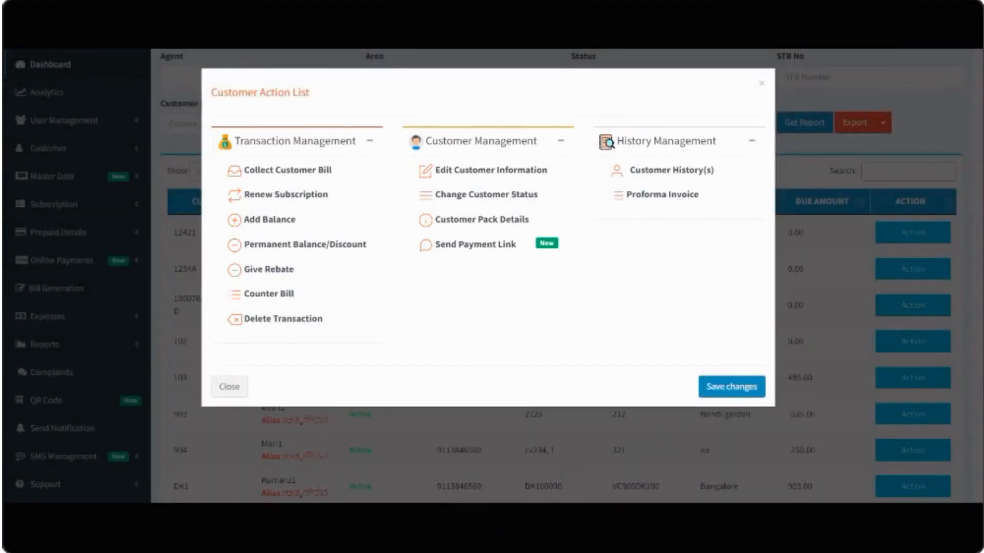
Step: Start renewing Nisha's subscription and show her packs: masterpack and 250 PACK
left_click(286, 195)
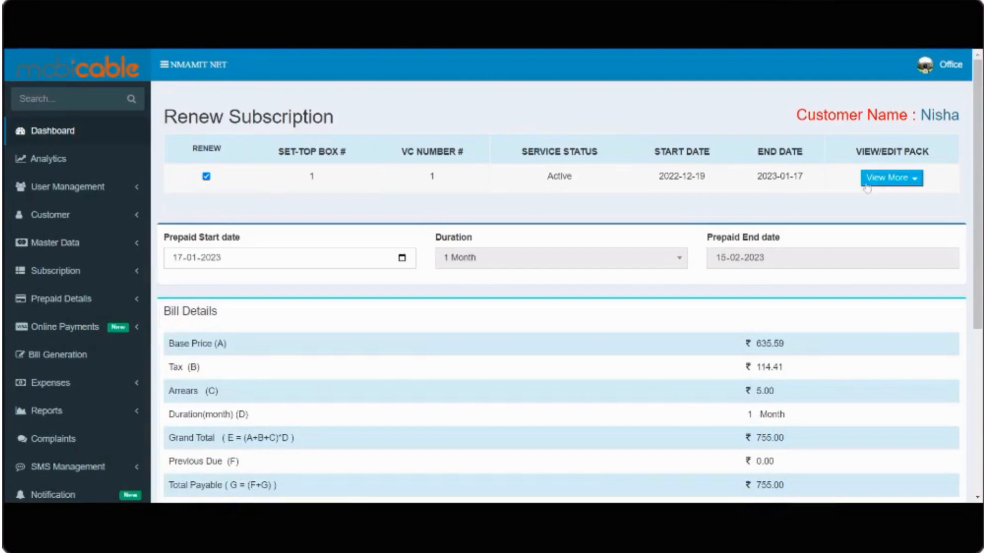
left_click(890, 177)
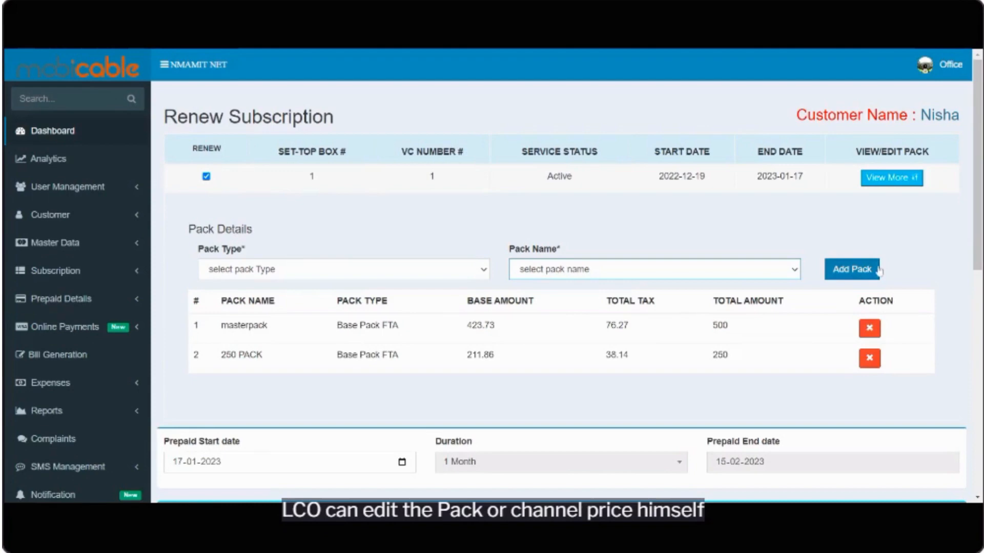
scroll("down", 3)
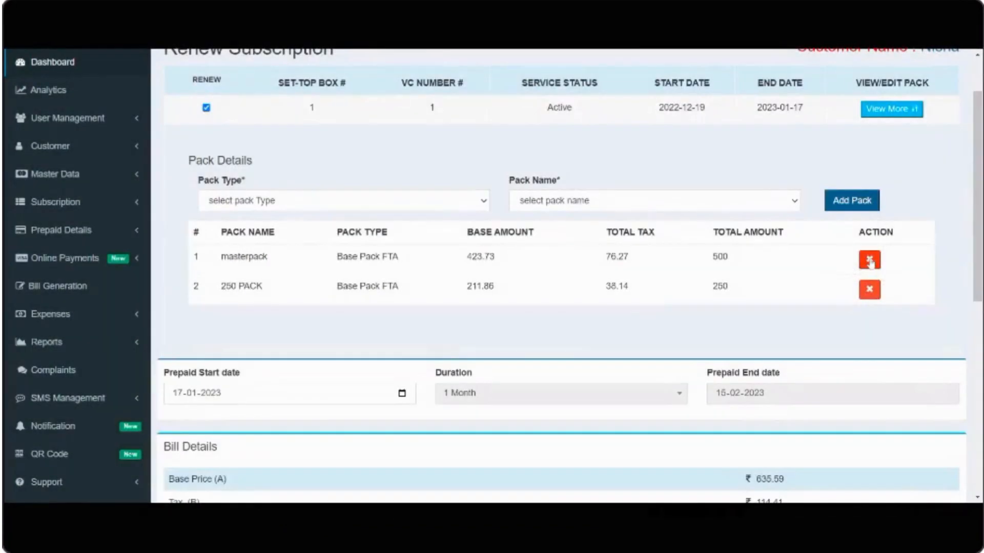
Step: Remove masterpack, submit 250 PACK for a ₹255 bill, keeping payment now and SMS on
left_click(869, 259)
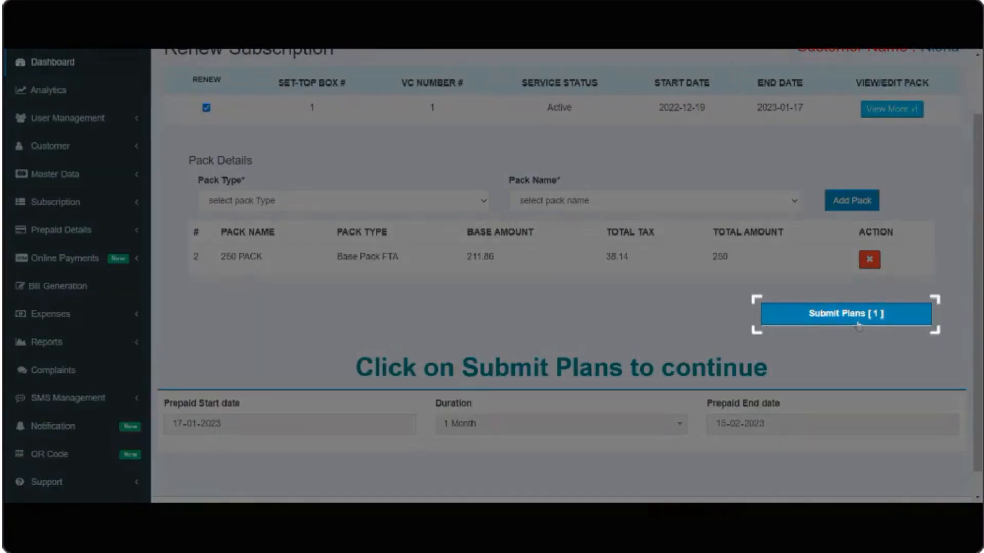
left_click(843, 314)
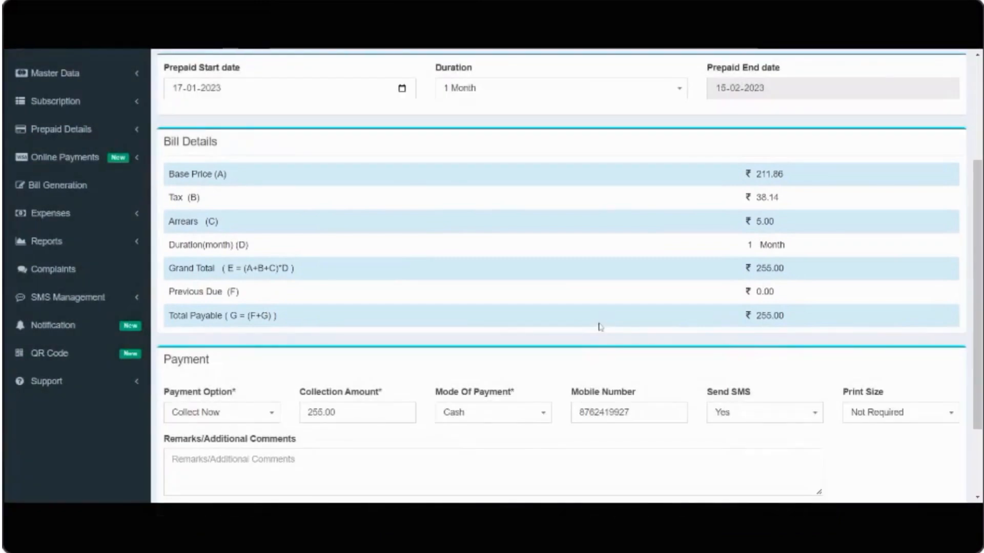
scroll("down", 3)
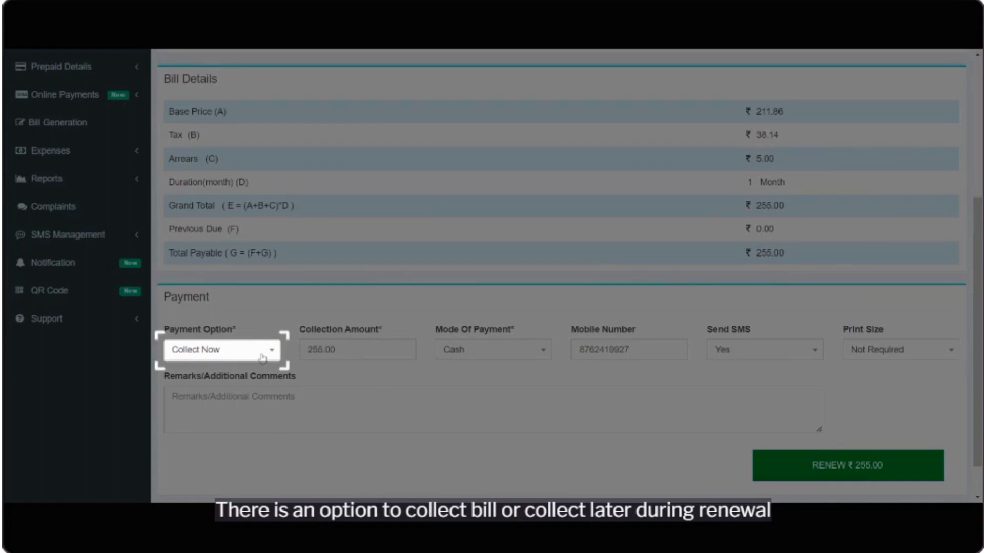
left_click(219, 349)
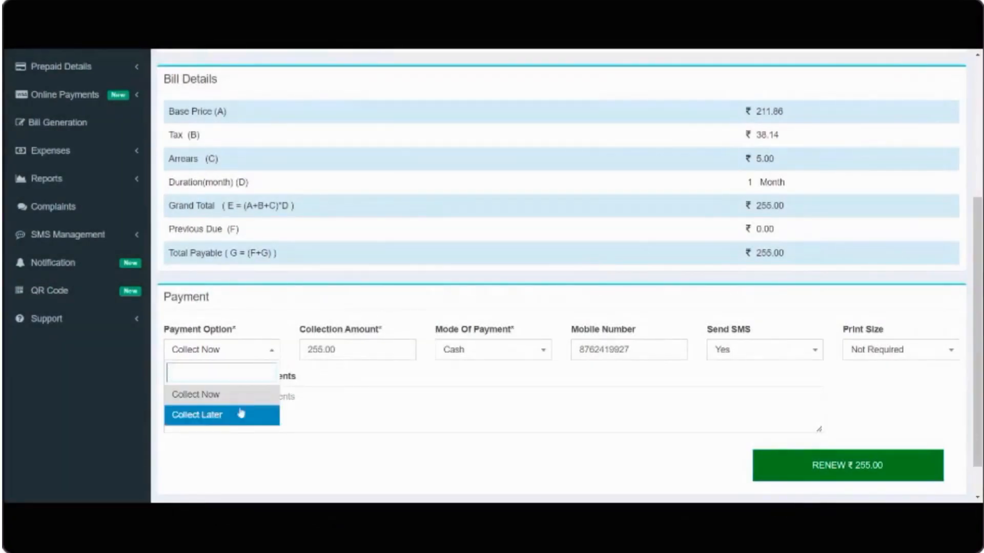
left_click(195, 393)
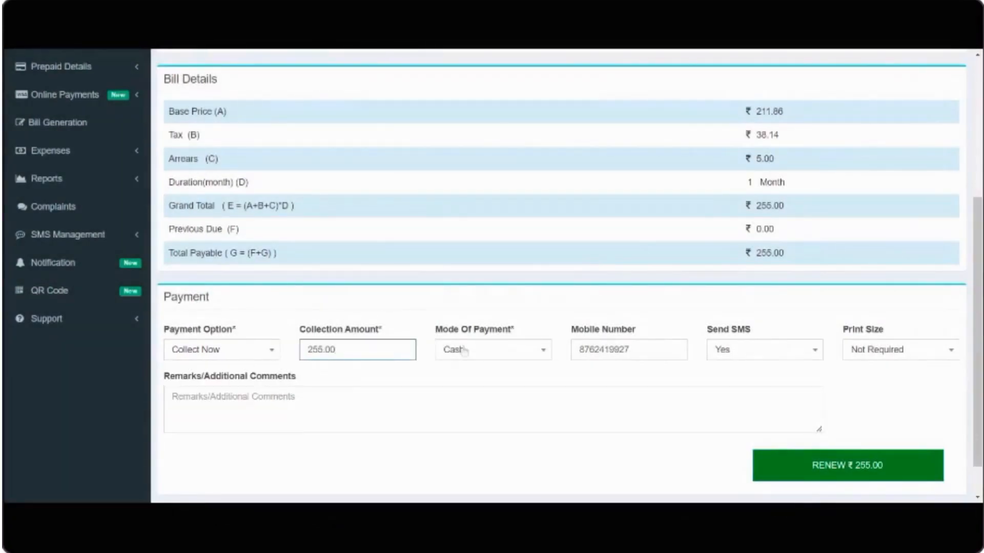
left_click(762, 349)
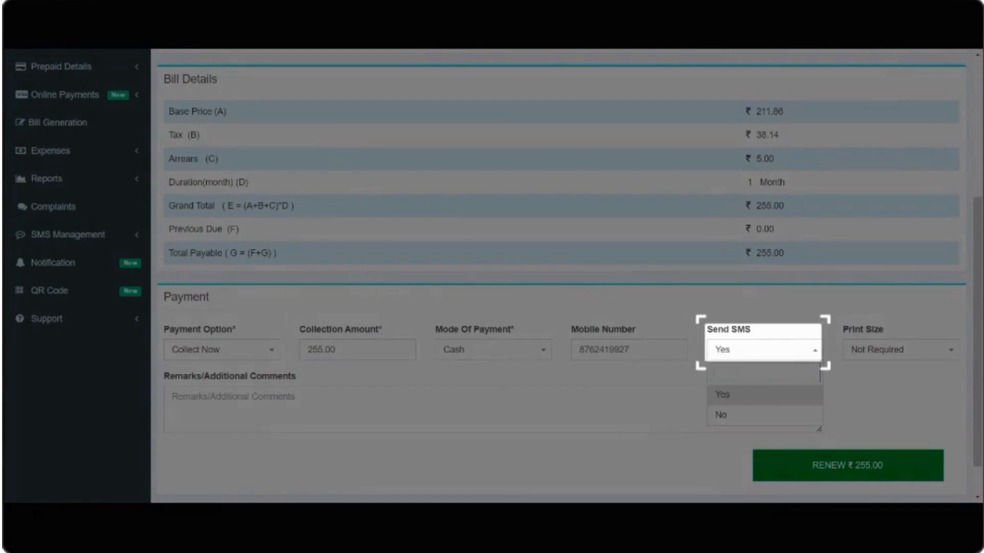
left_click(722, 394)
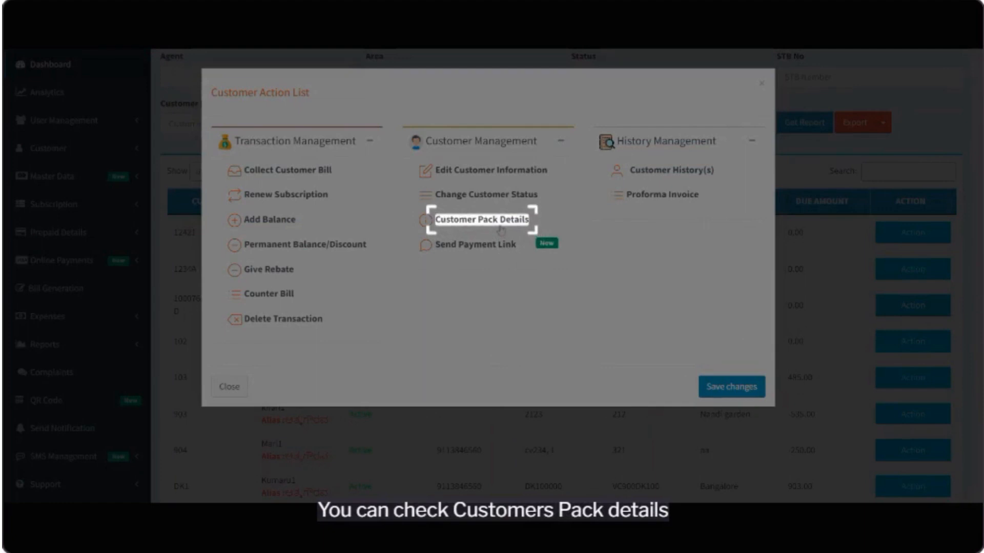
Step: Review Nisha's pack details showing 250 PACK at ₹255, print them and close the dialog
left_click(479, 219)
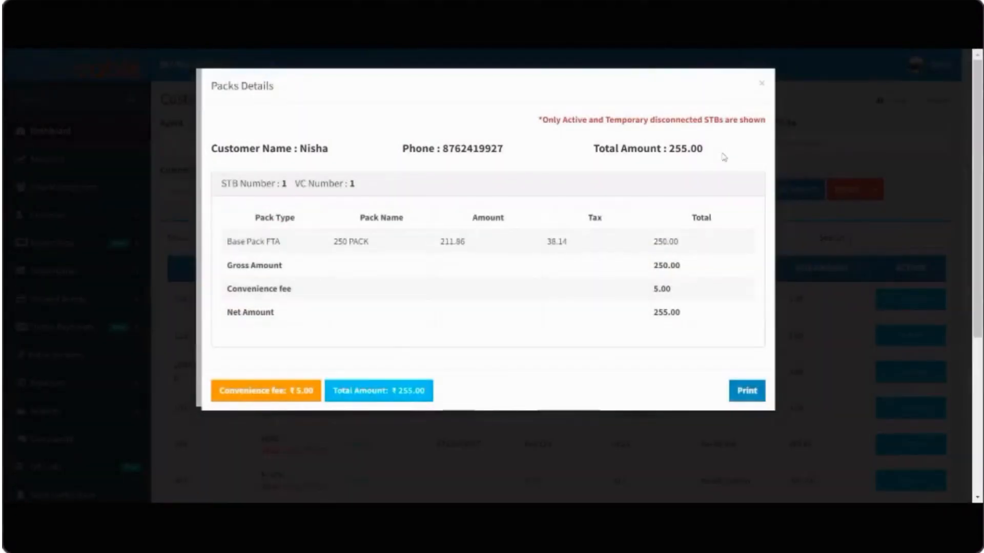
mouse_move(642, 280)
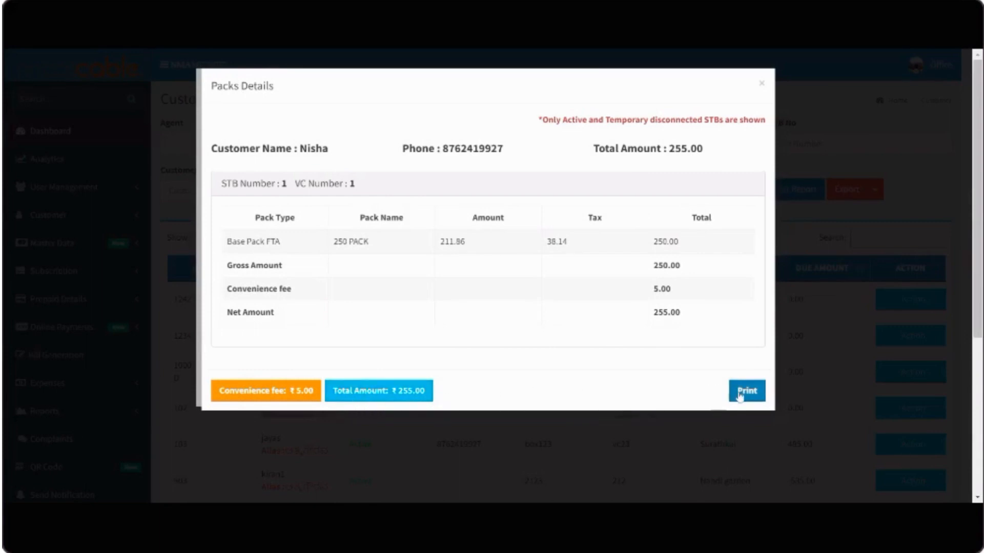
left_click(746, 391)
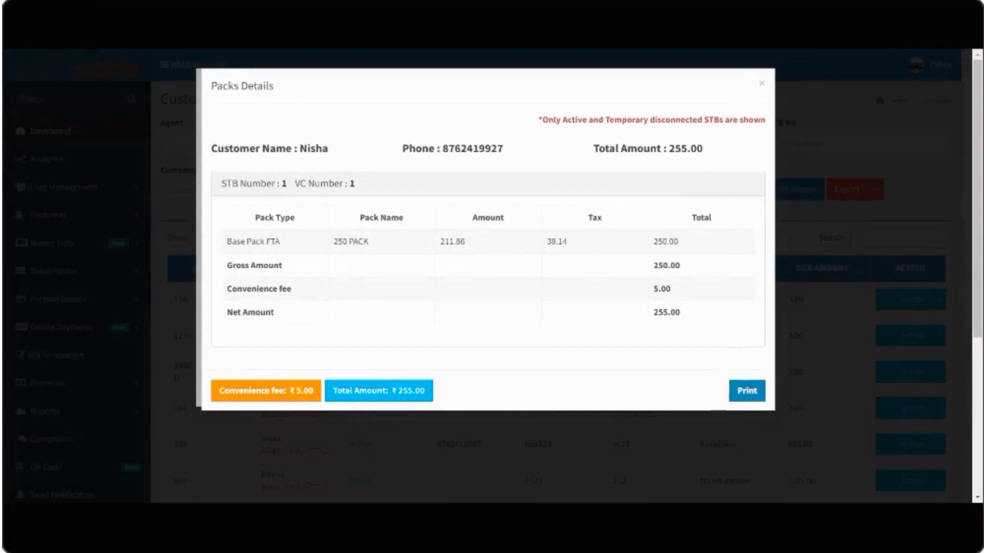
left_click(762, 83)
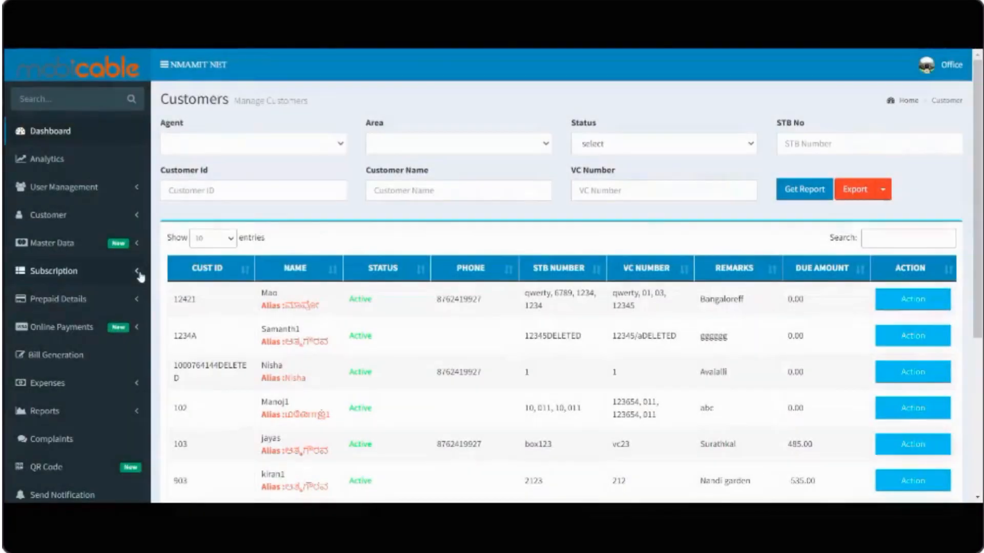
Step: List the subscription packs and edit masterpack with ₹423.73 base price, 18% GST, ₹500 total
left_click(53, 271)
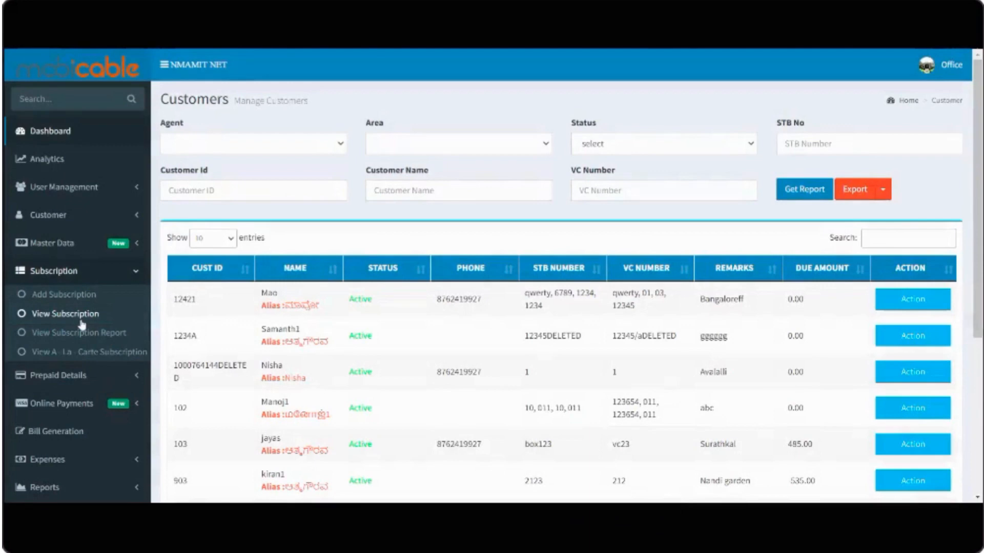
left_click(66, 313)
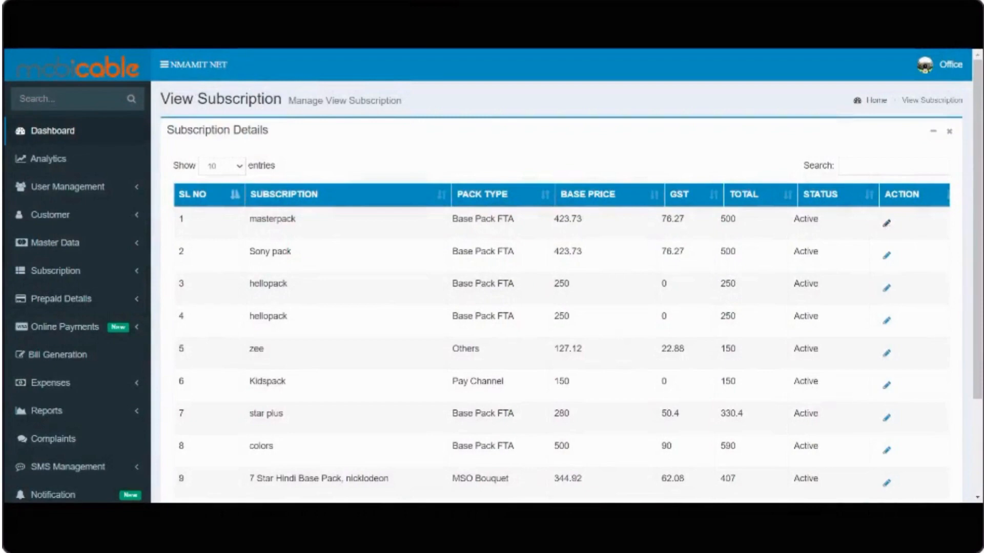
left_click(886, 222)
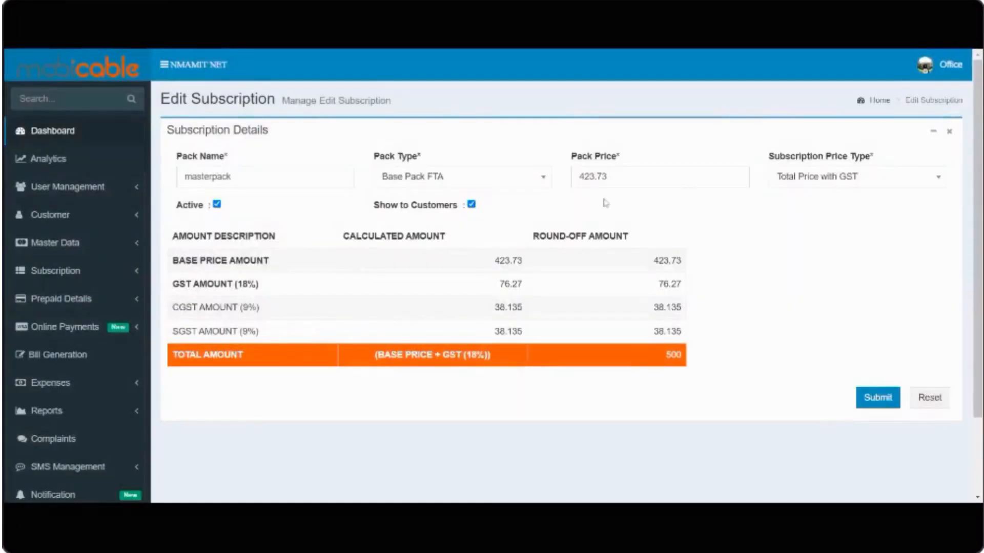
mouse_move(673, 197)
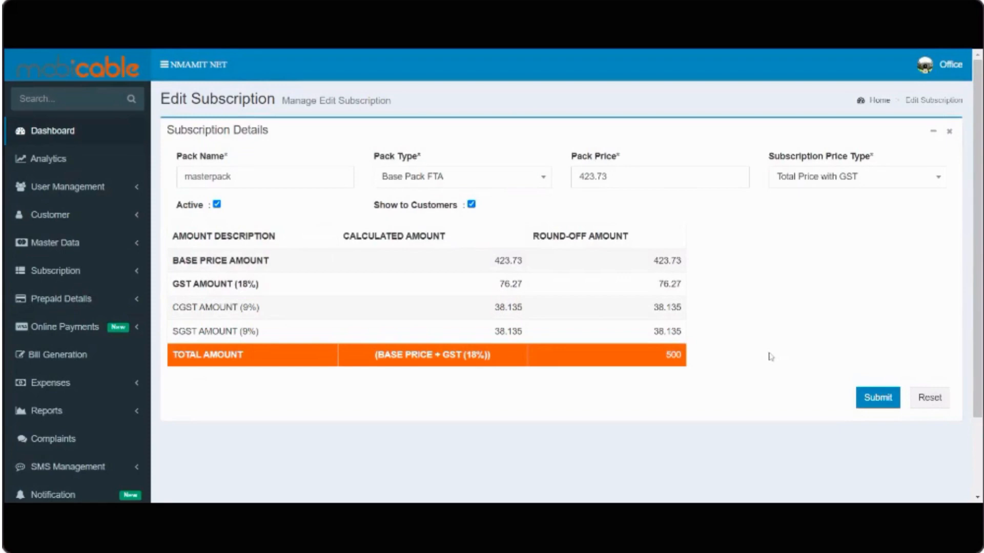
mouse_move(871, 417)
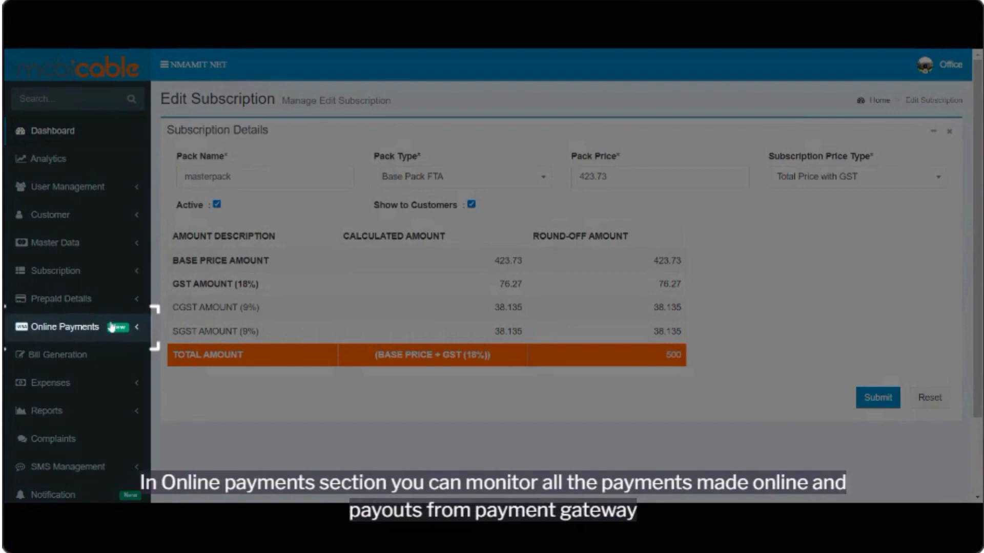
Step: Generate the online payments collection report for 01-10-2022 to 19-10-2022 and show actions for the 1740.02 payment
left_click(65, 327)
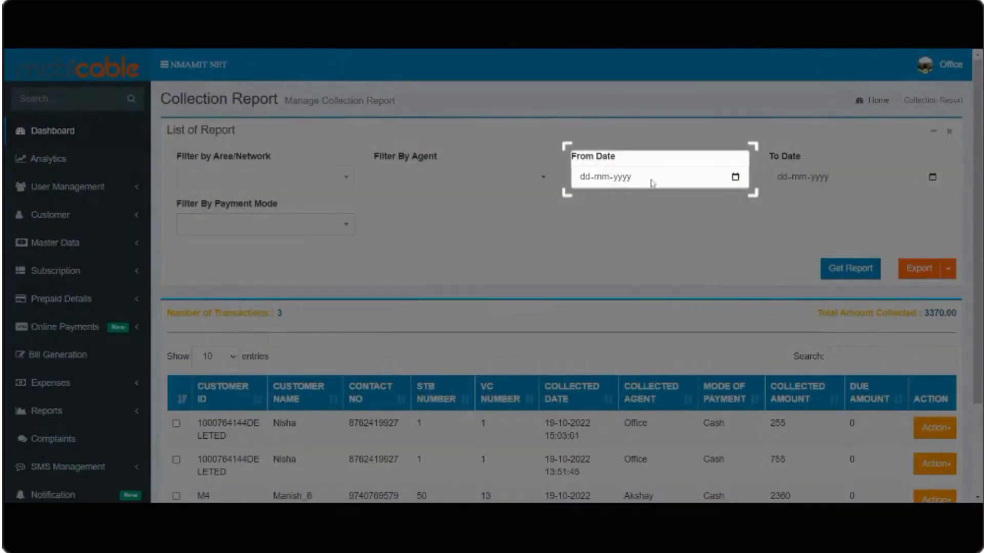
left_click(605, 176)
type("01-10-2022")
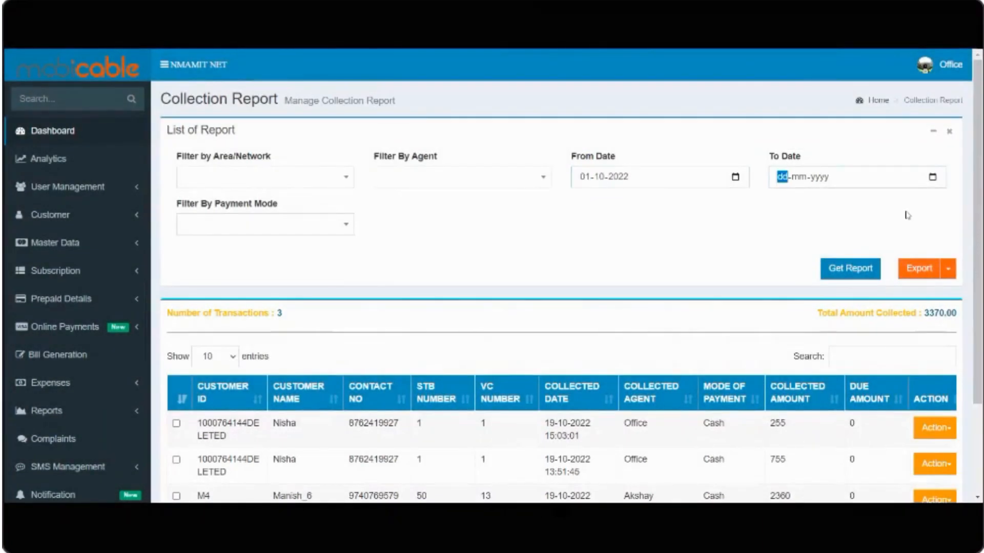
left_click(851, 267)
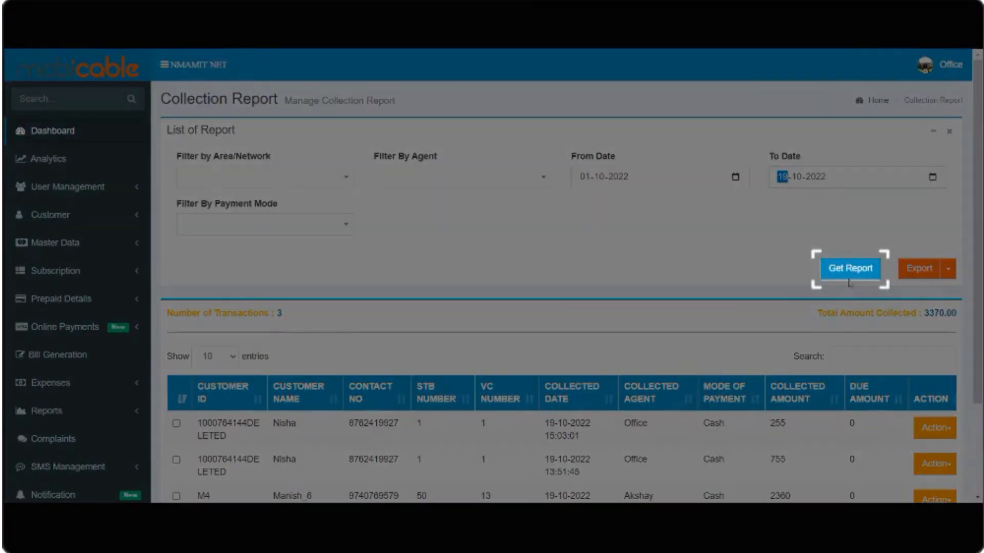
left_click(848, 268)
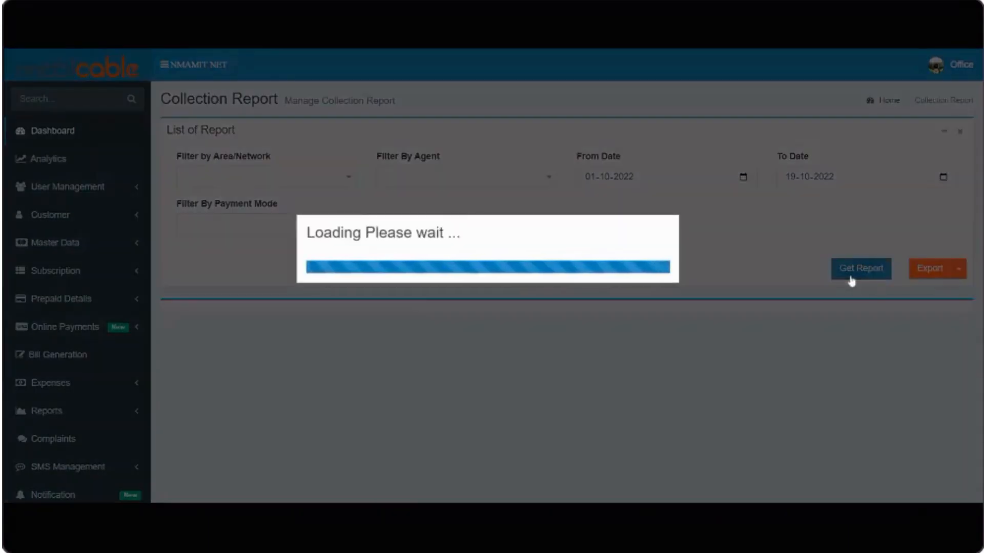
left_click(860, 267)
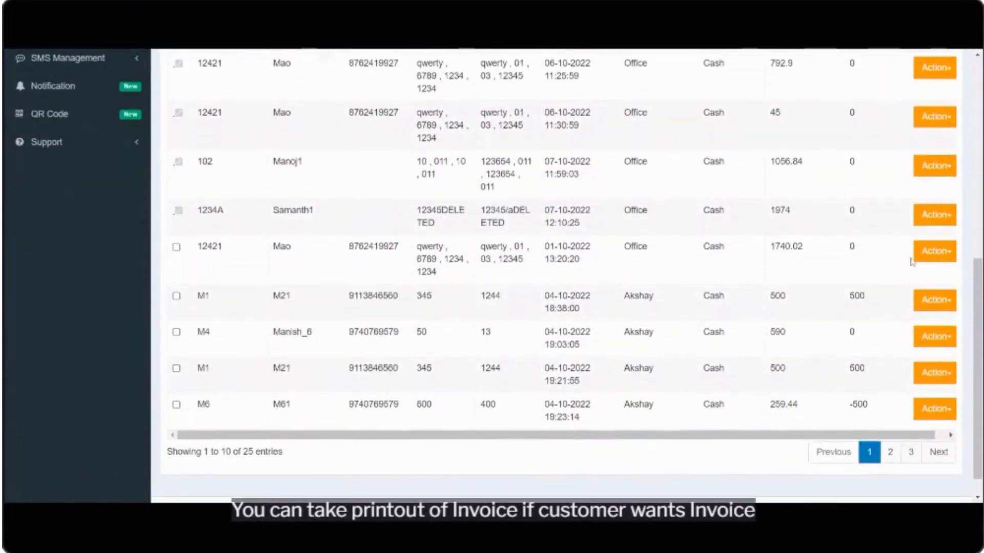
left_click(934, 251)
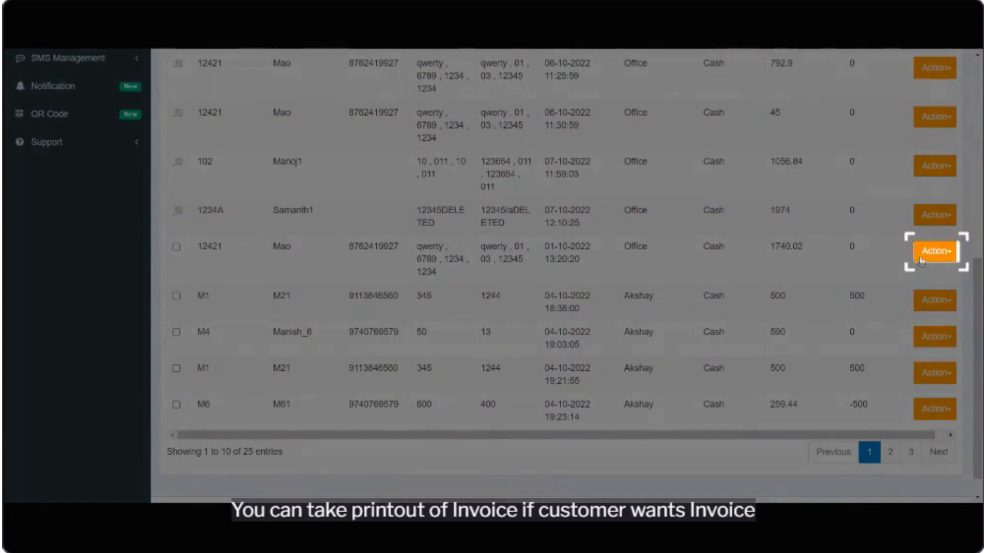
left_click(934, 251)
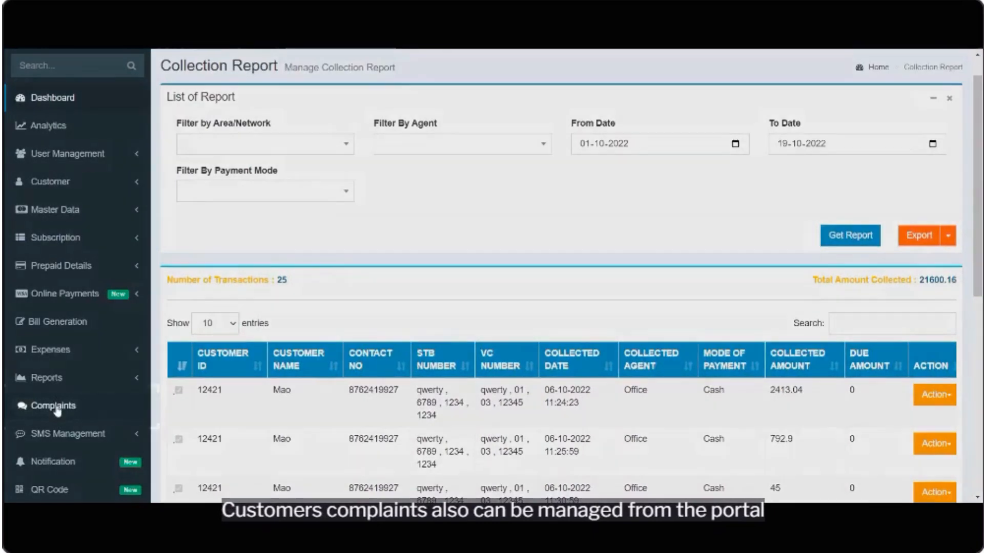
Step: Filter the complaints list to ASSIGNED status, showing the one cable-issue complaint
left_click(53, 406)
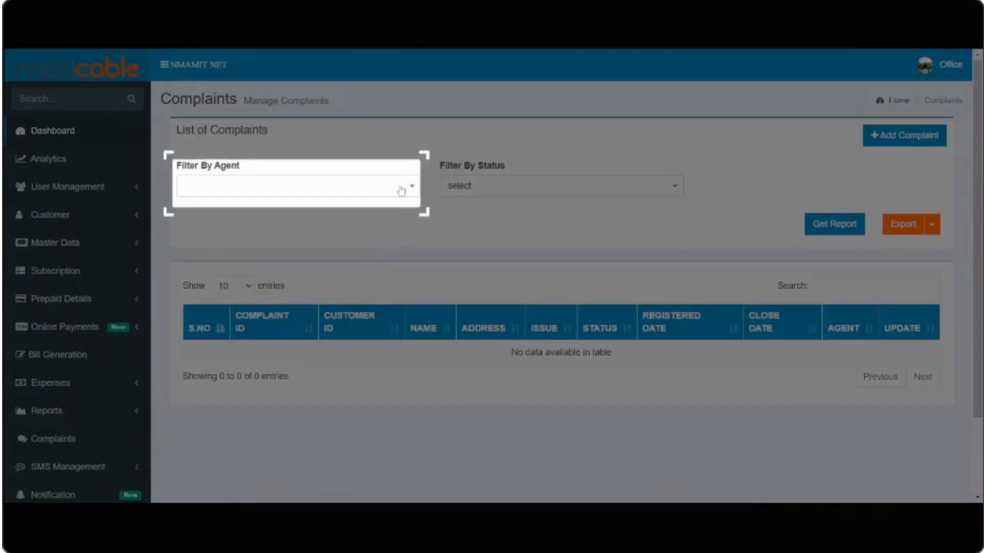
left_click(295, 185)
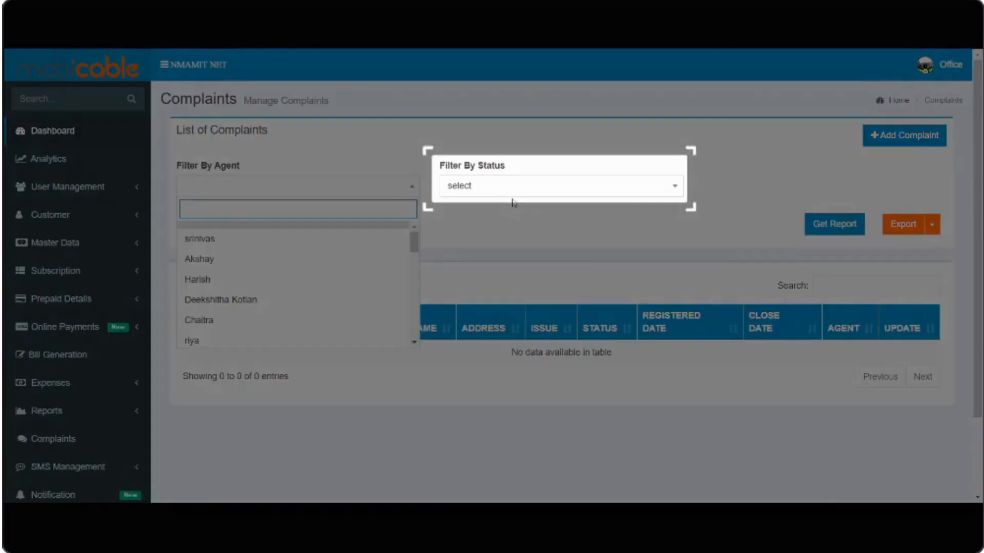
left_click(560, 186)
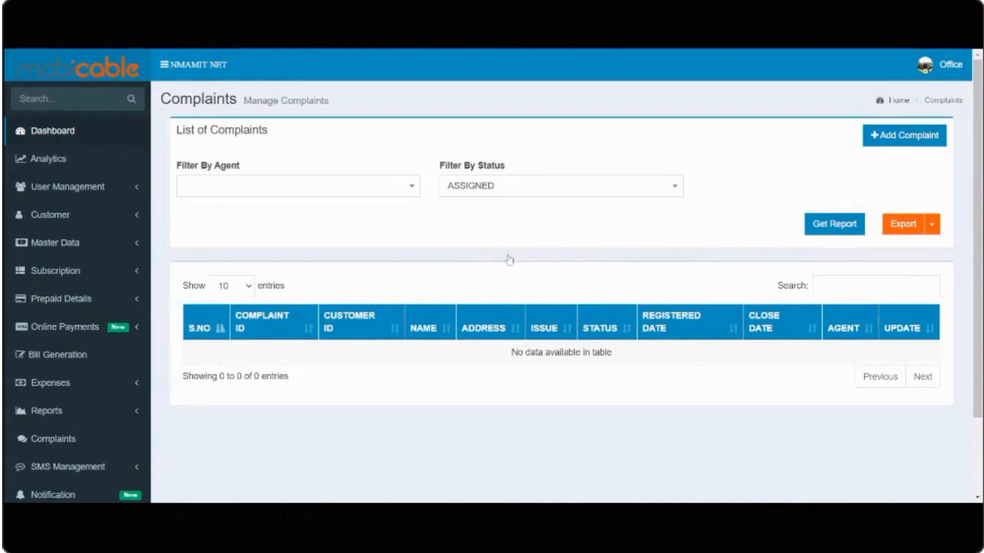
left_click(834, 224)
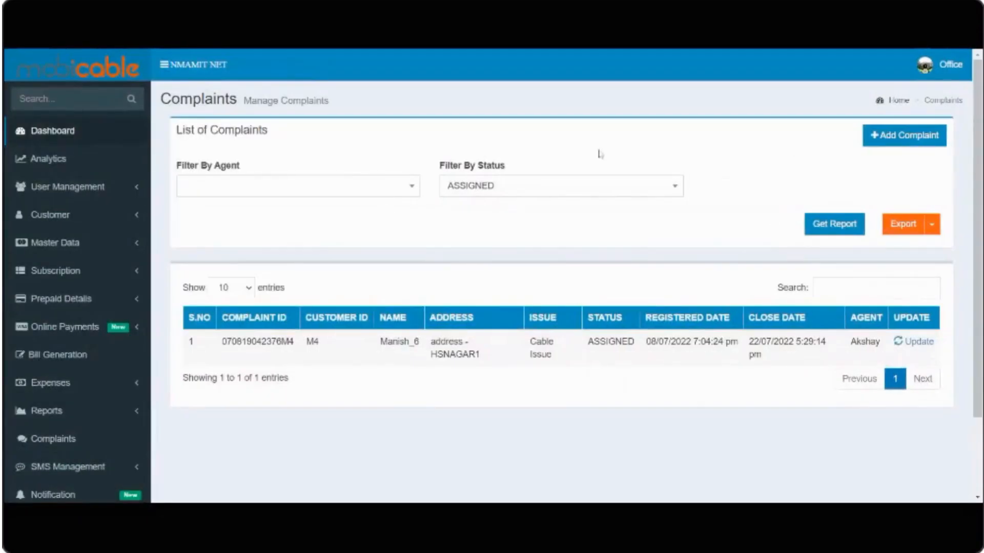
scroll("down", 3)
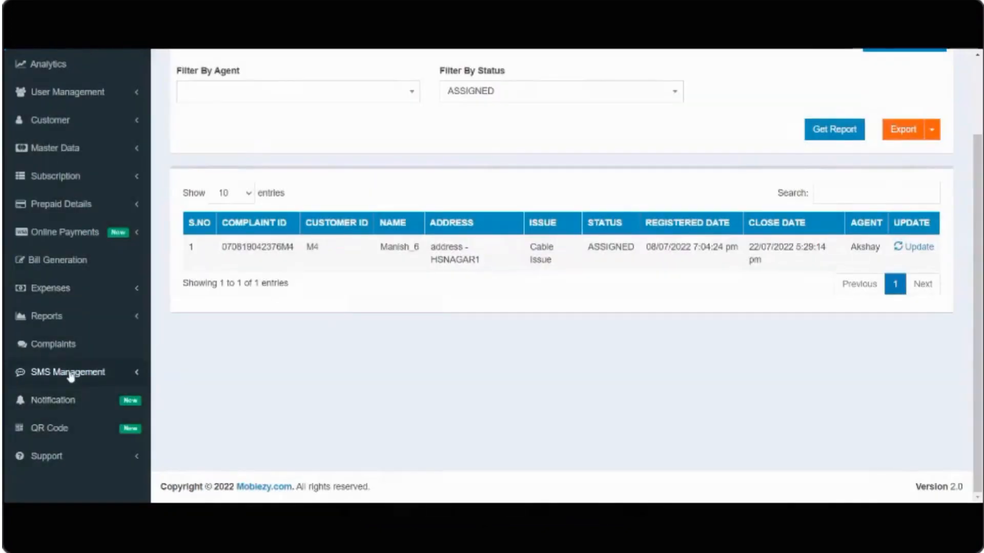
Step: Go to bulk SMS messaging and choose the Reminder without Amount template
left_click(68, 372)
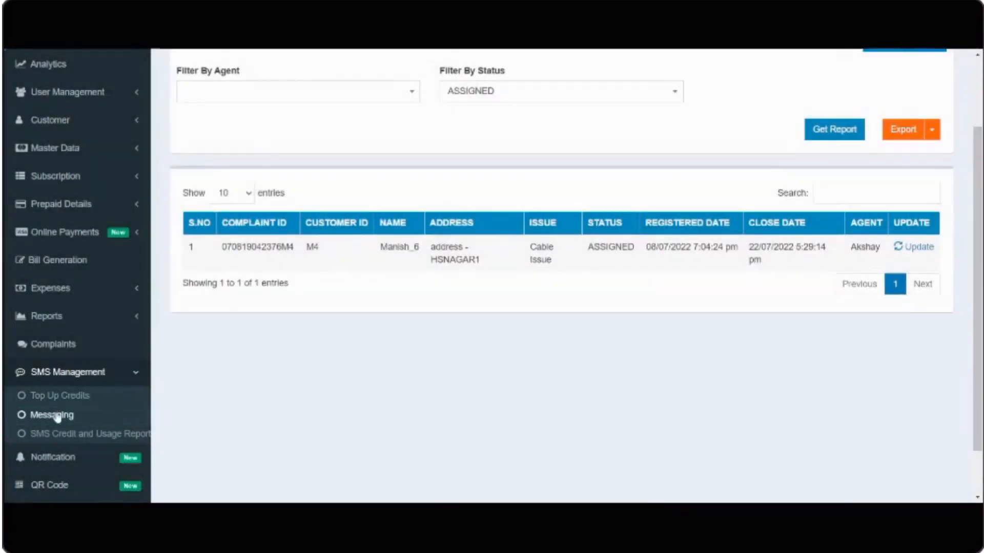
left_click(51, 415)
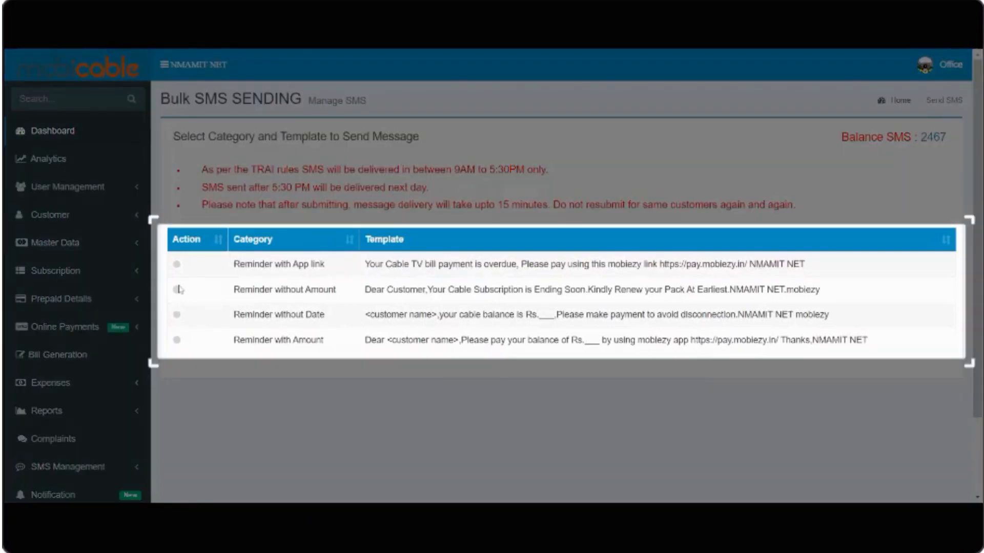
left_click(176, 289)
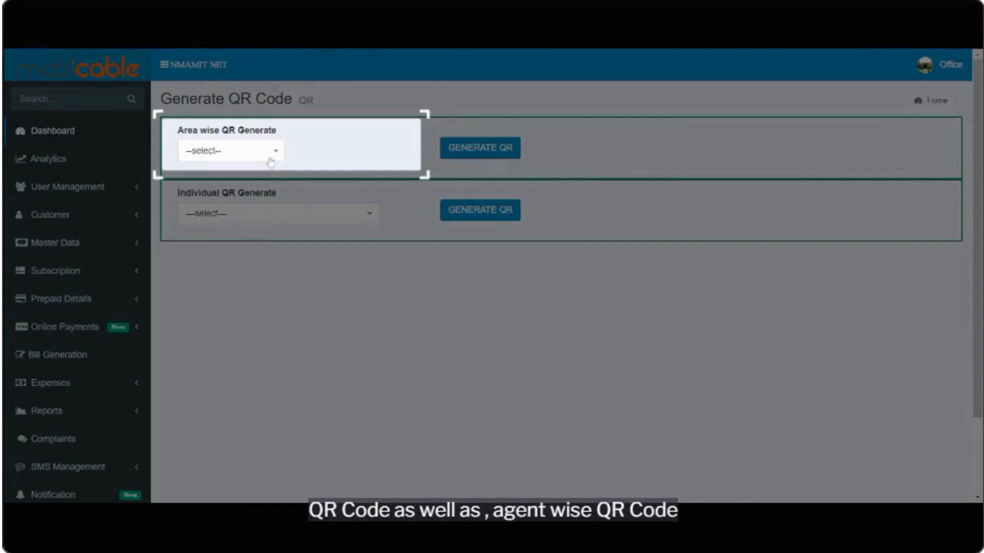
Step: Generate the area-wise QR code for Whitefield and download its file
left_click(229, 149)
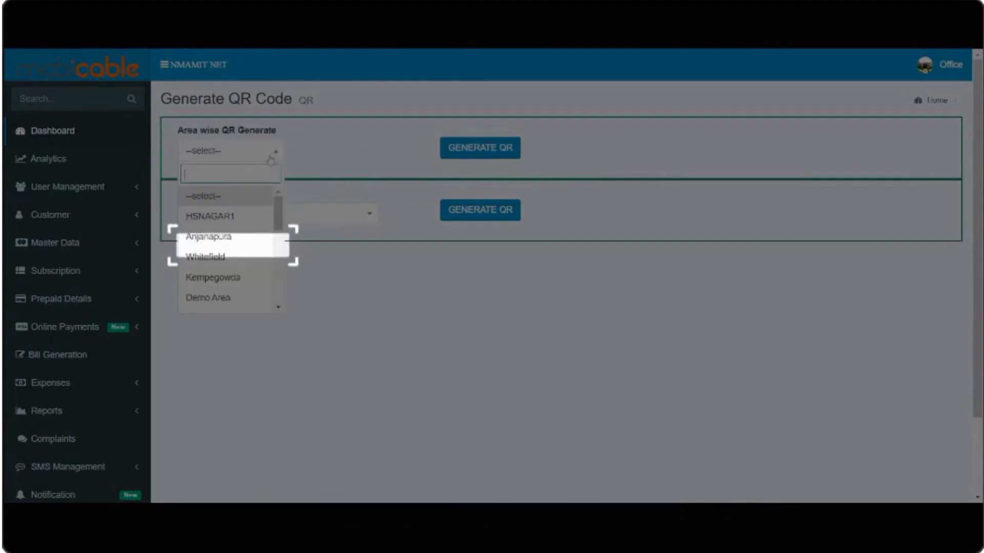
mouse_move(210, 257)
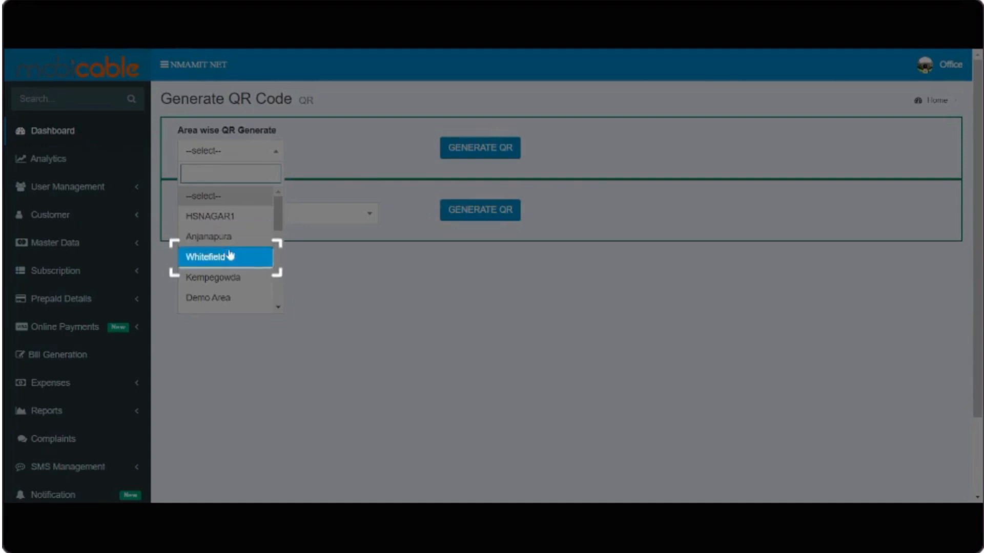
left_click(209, 257)
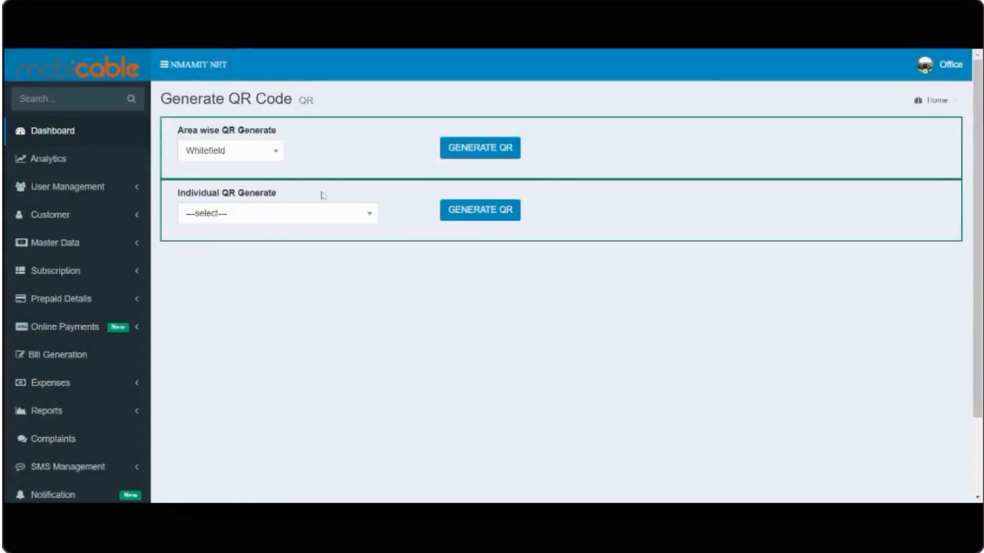
left_click(480, 148)
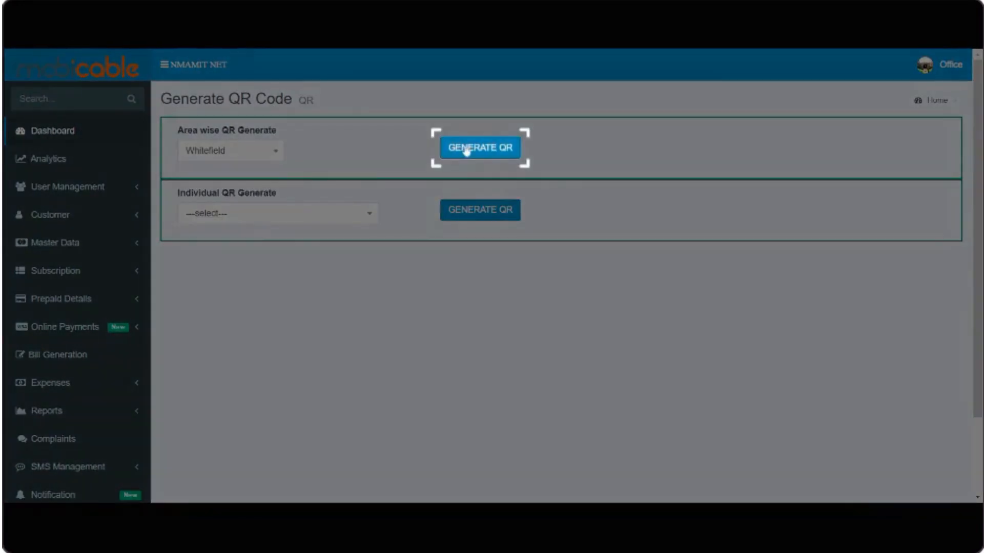
left_click(479, 147)
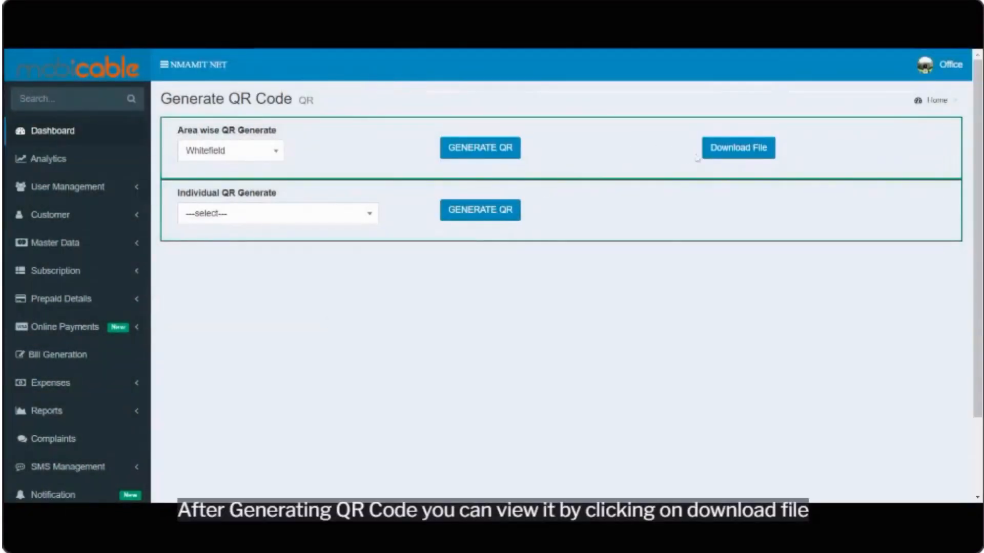
left_click(738, 148)
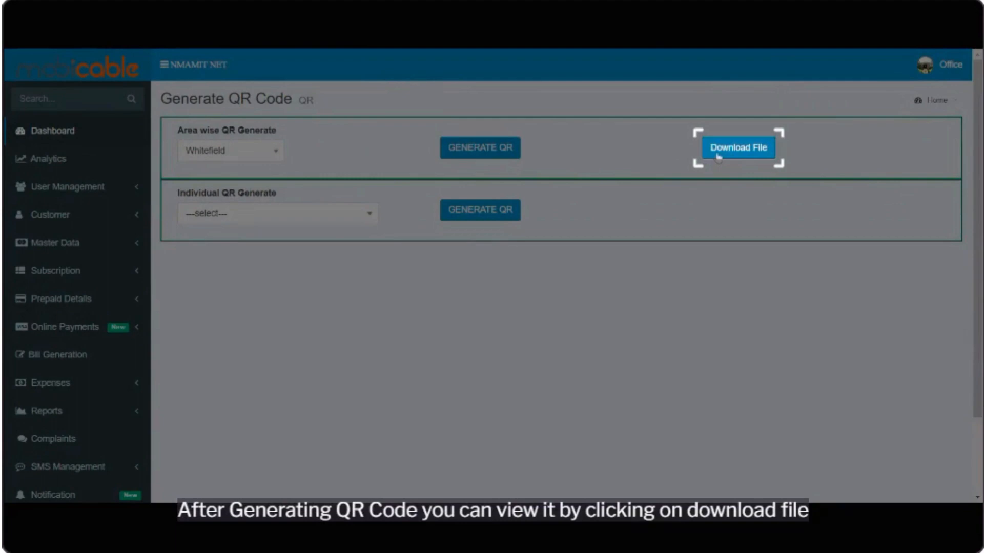
left_click(738, 146)
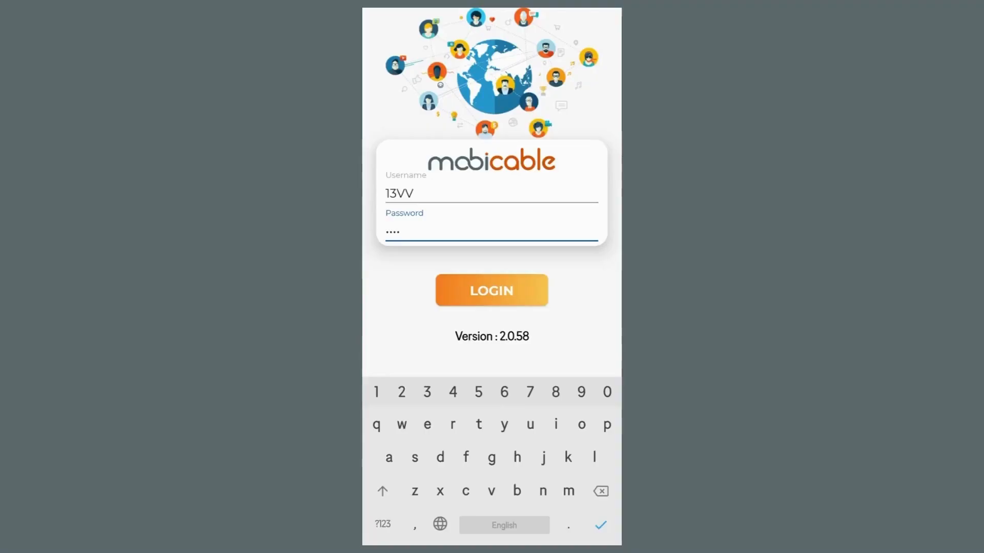
Step: Sign in to the agent app, fetch the owner summary report (₹14576.21, 38 transactions), return Home
left_click(490, 290)
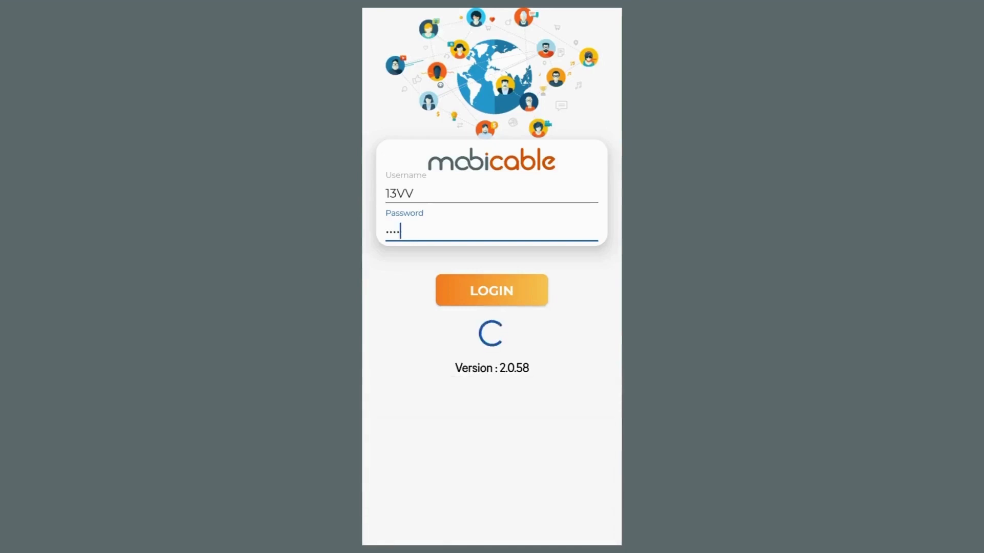
left_click(491, 290)
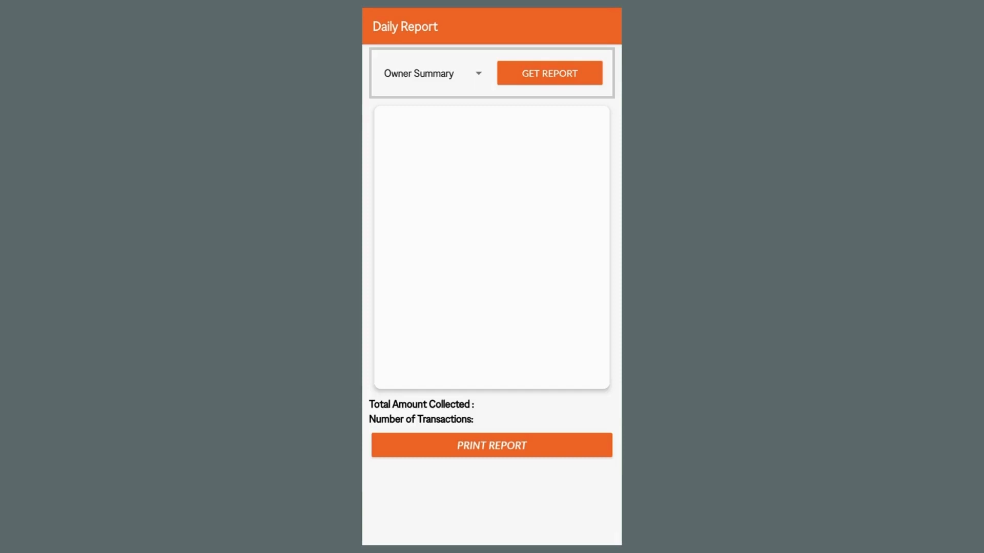
left_click(549, 73)
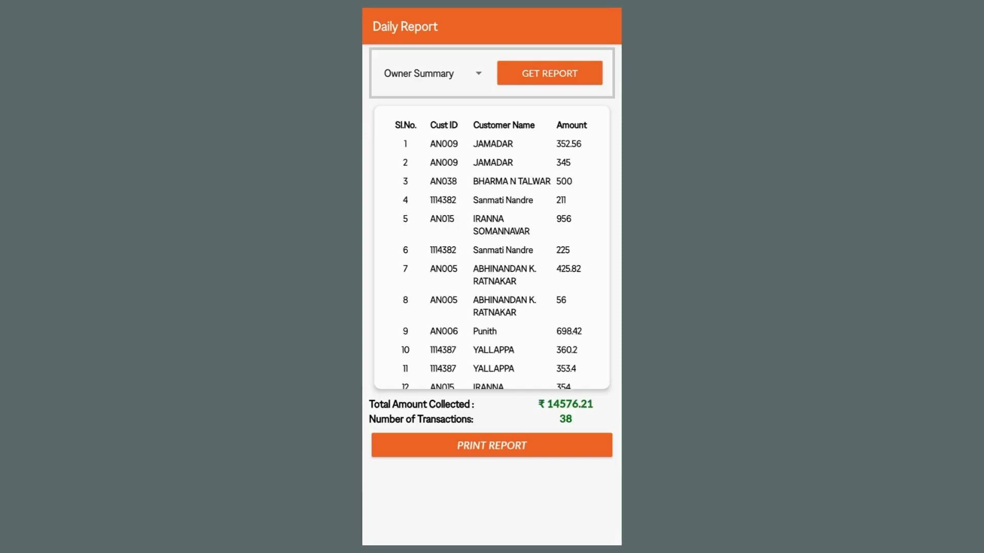
left_click(395, 526)
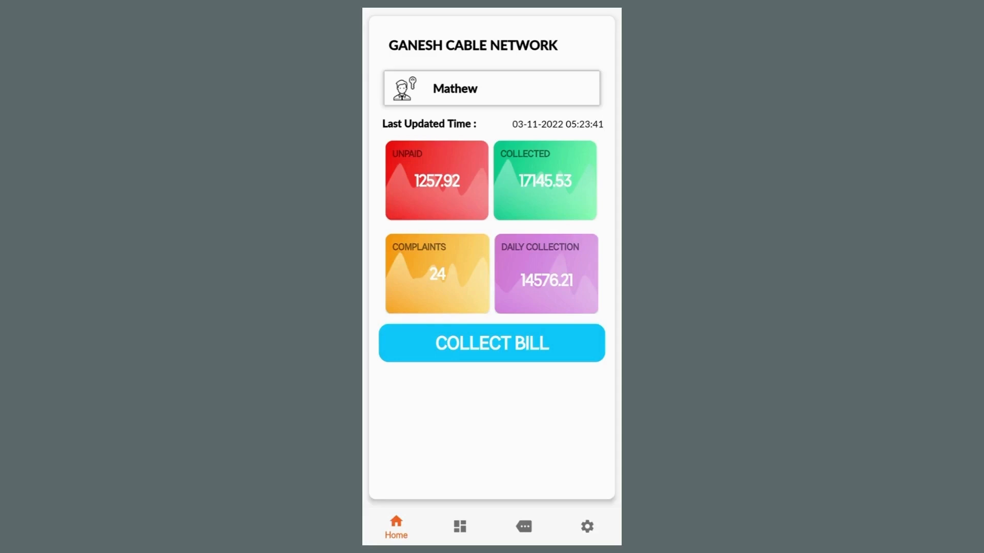
left_click(460, 525)
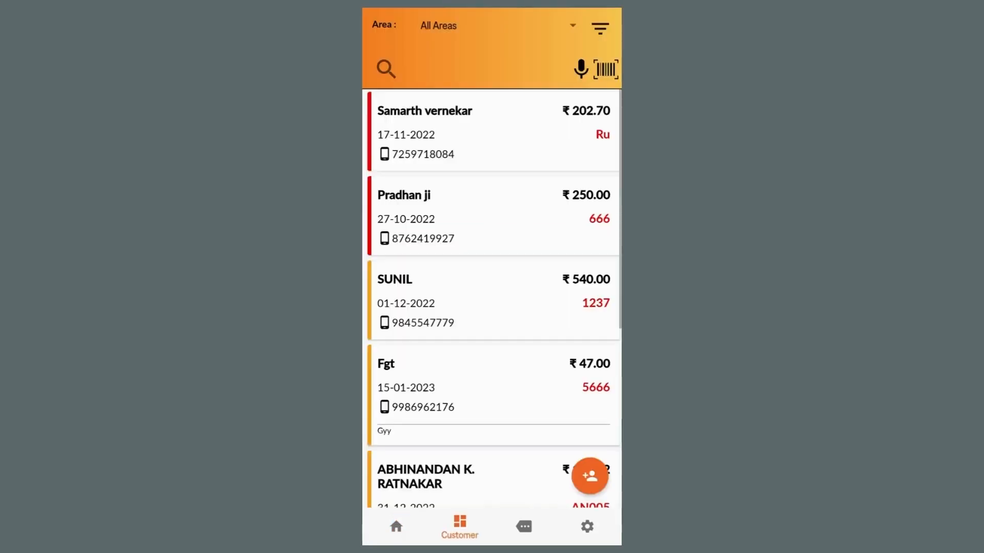
scroll("down", 3)
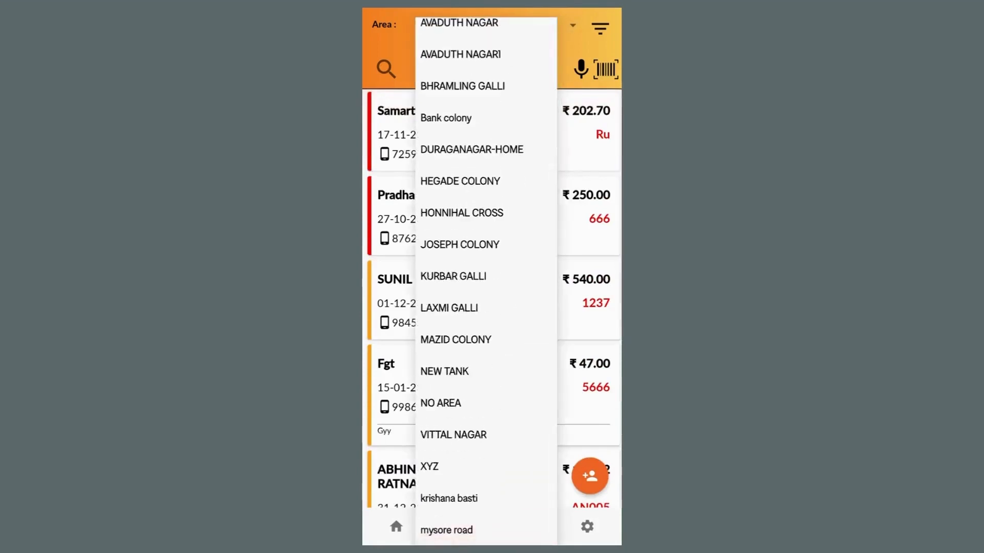
left_click(461, 55)
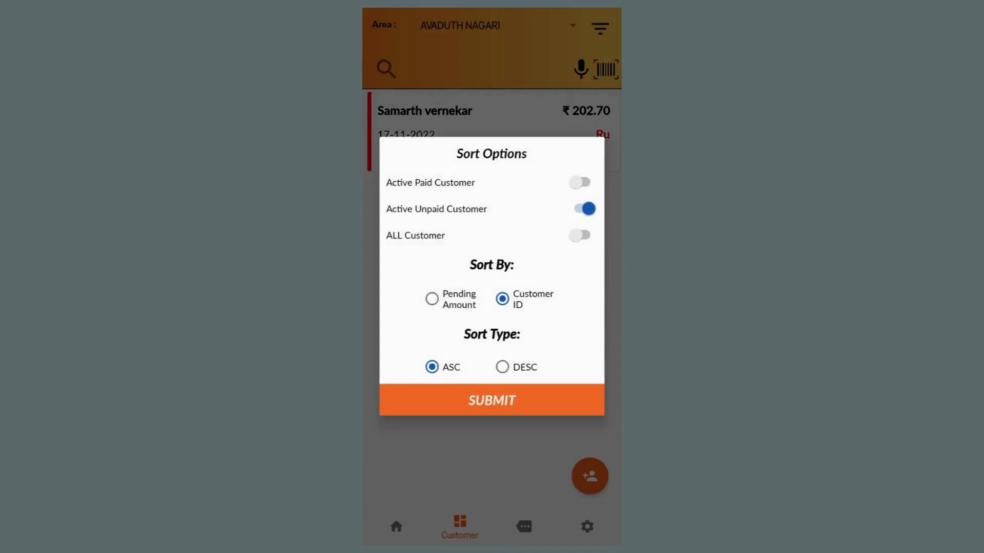
left_click(396, 526)
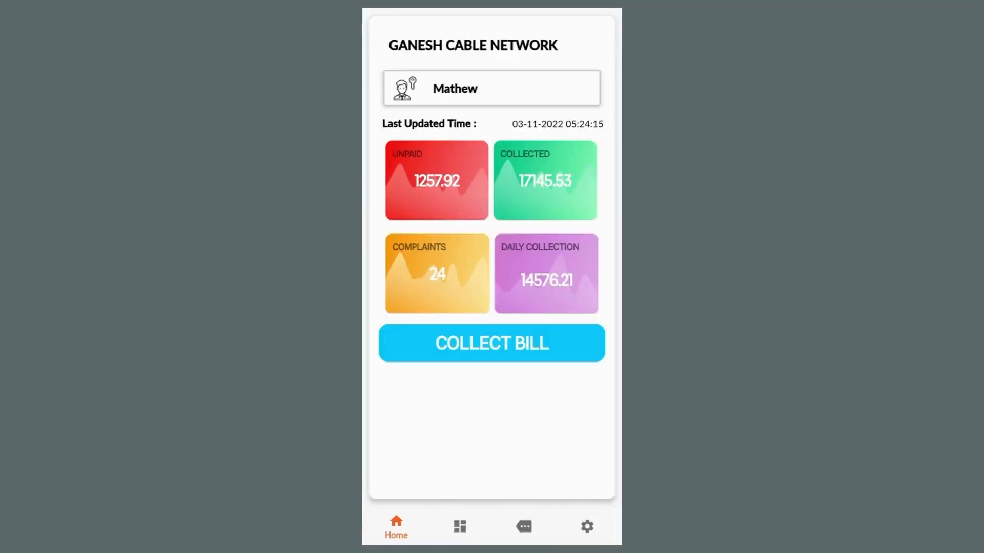
Step: Reopen the customer list and scroll down to reach SUNIL's billing entry
left_click(491, 344)
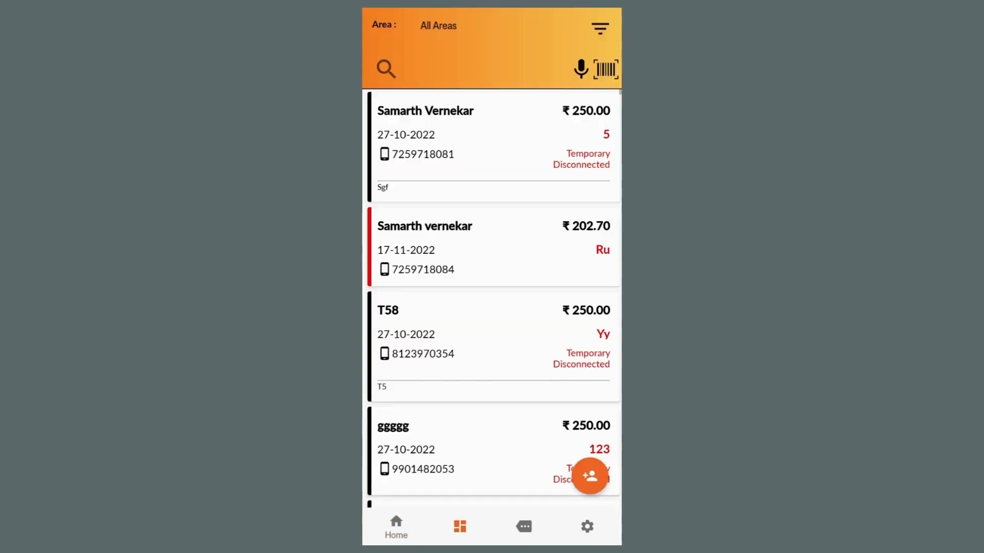
left_click(459, 527)
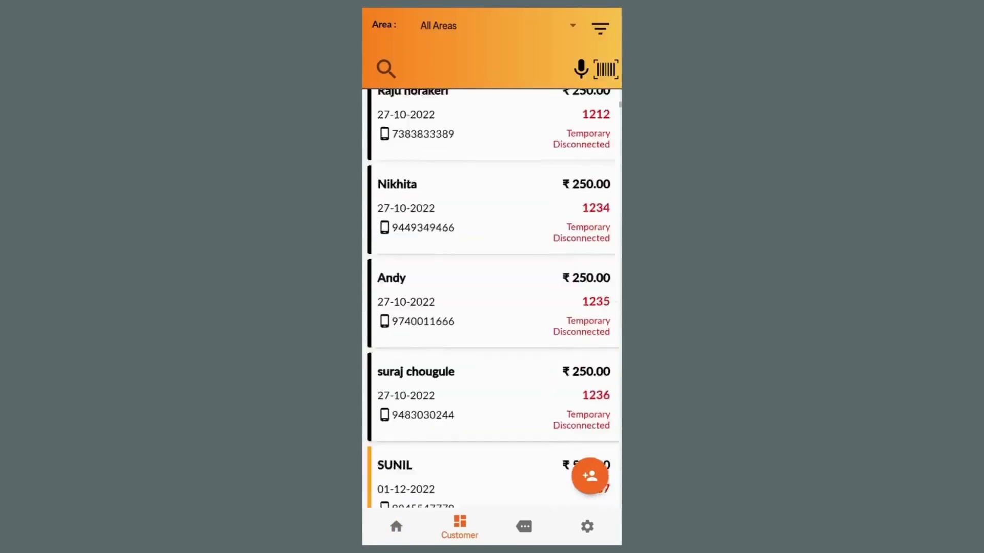
scroll("down", 3)
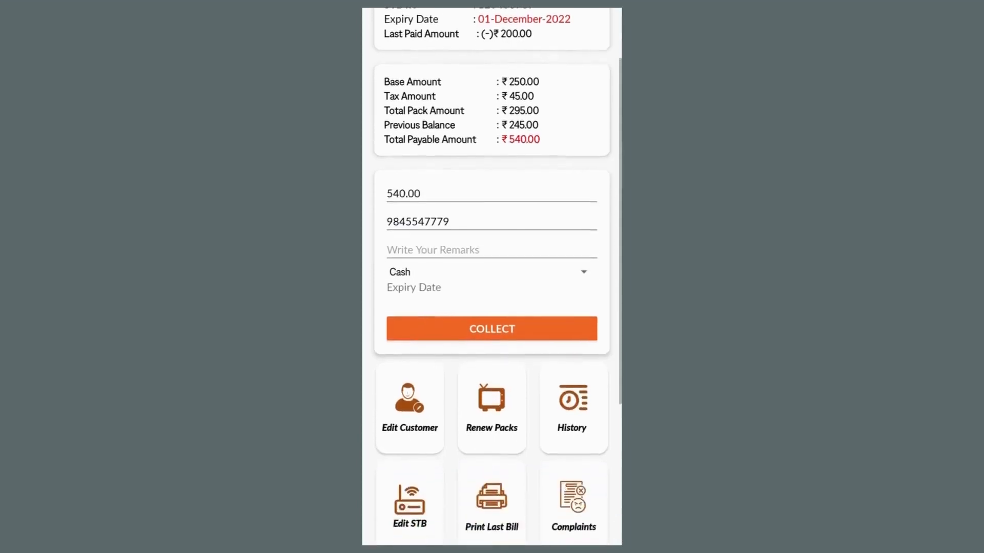
scroll("down", 3)
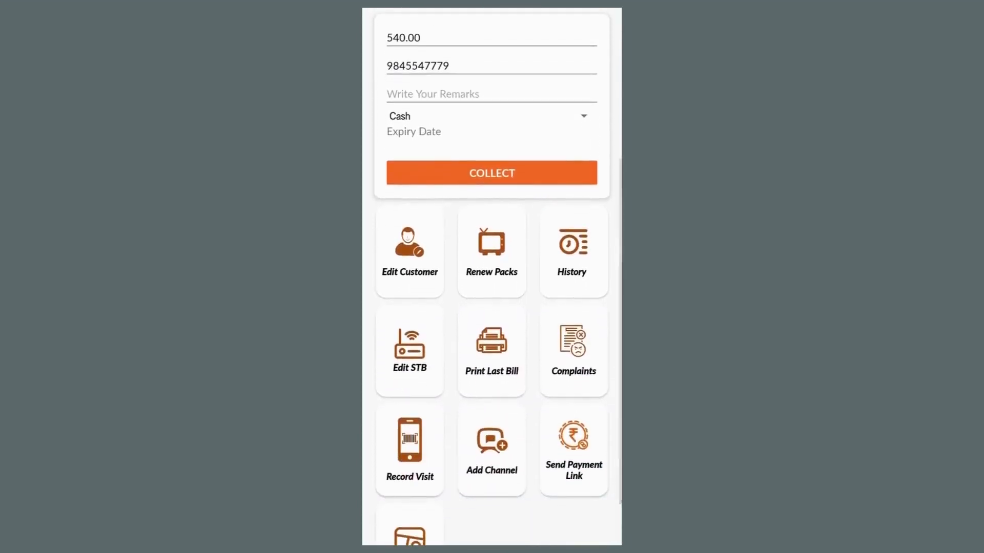
scroll("down", 3)
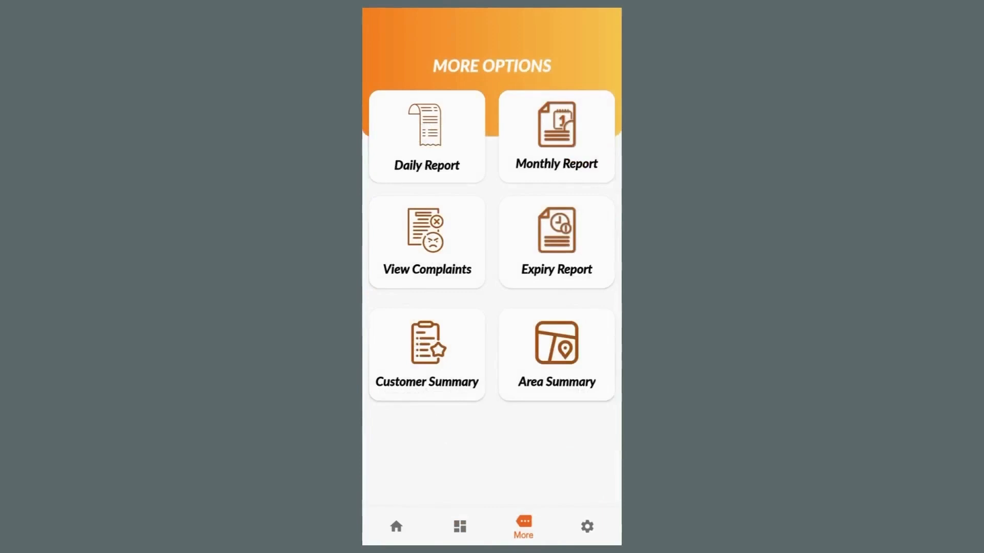
Step: Show the Settings page and toggle the WhatsApp Receipt option
left_click(554, 243)
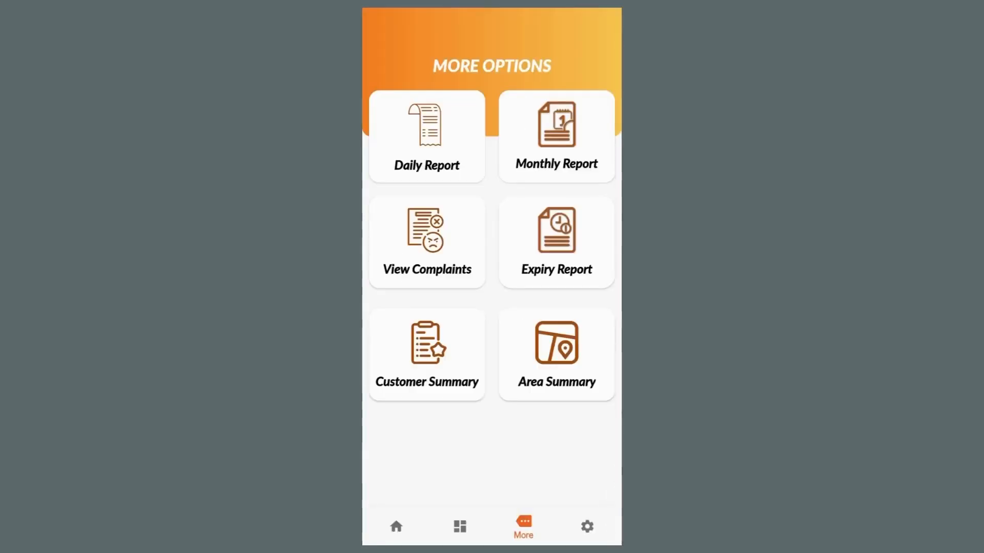
left_click(586, 526)
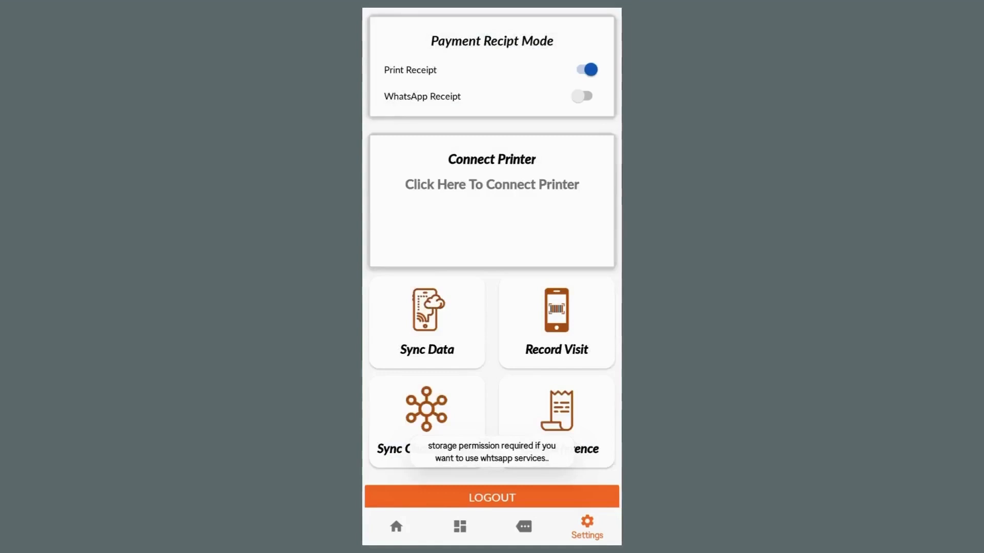
left_click(581, 96)
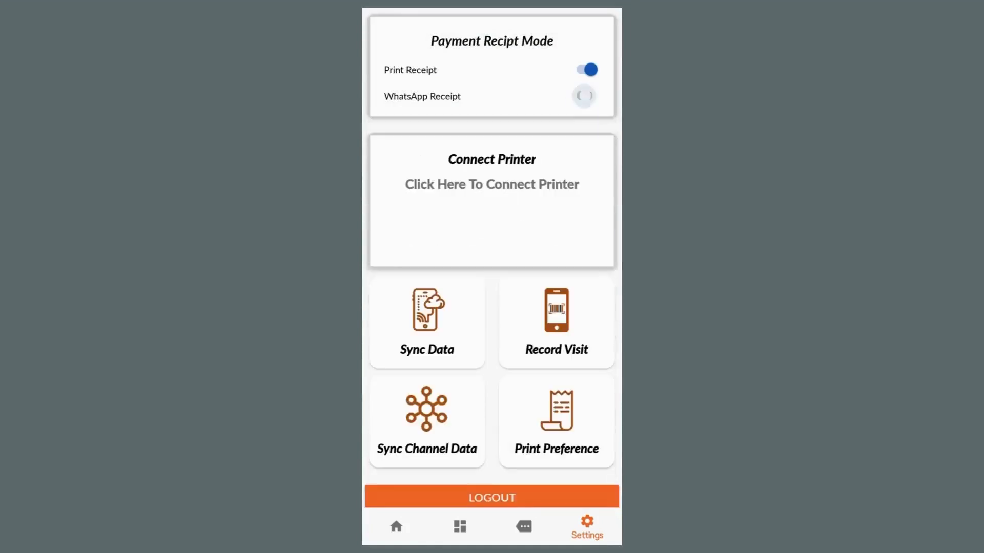
left_click(583, 96)
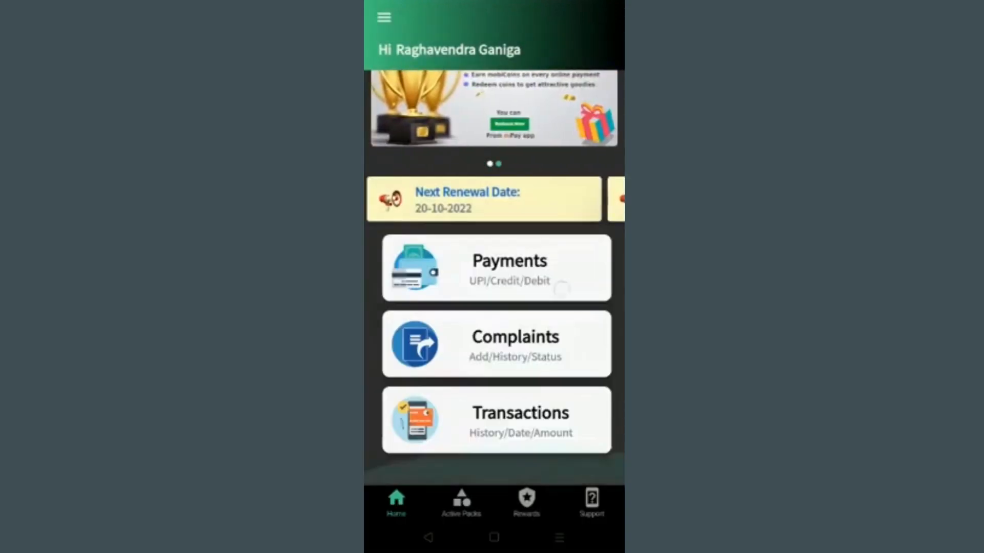
left_click(509, 266)
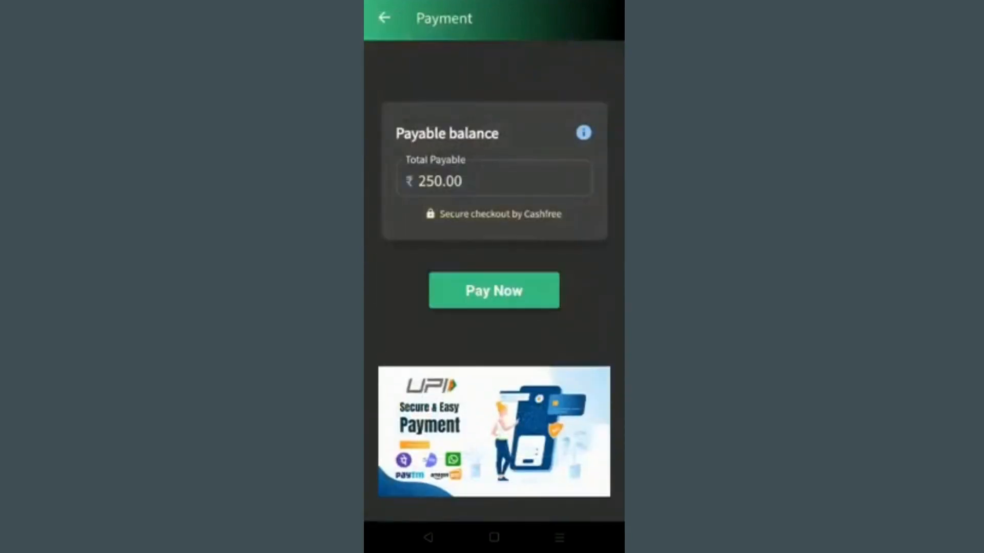
left_click(493, 290)
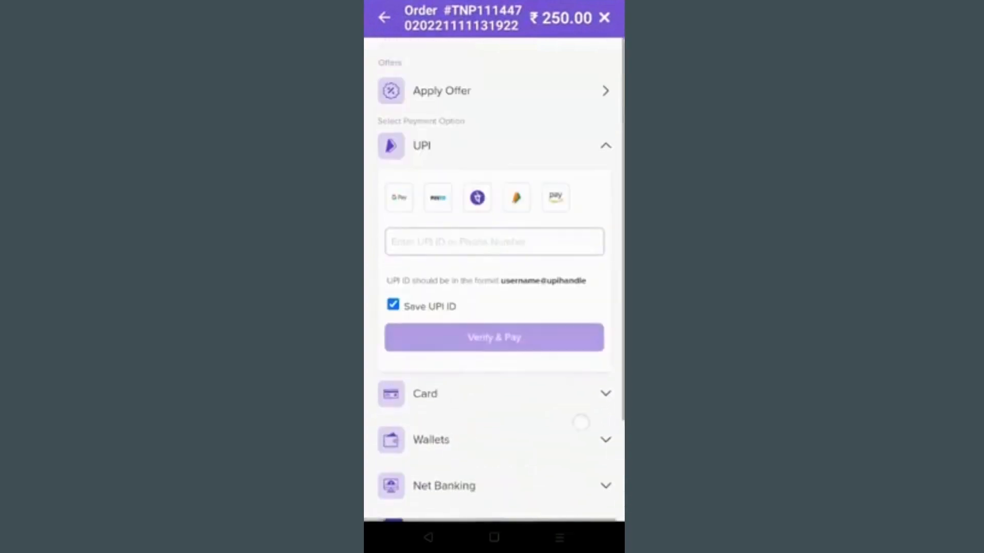
left_click(493, 337)
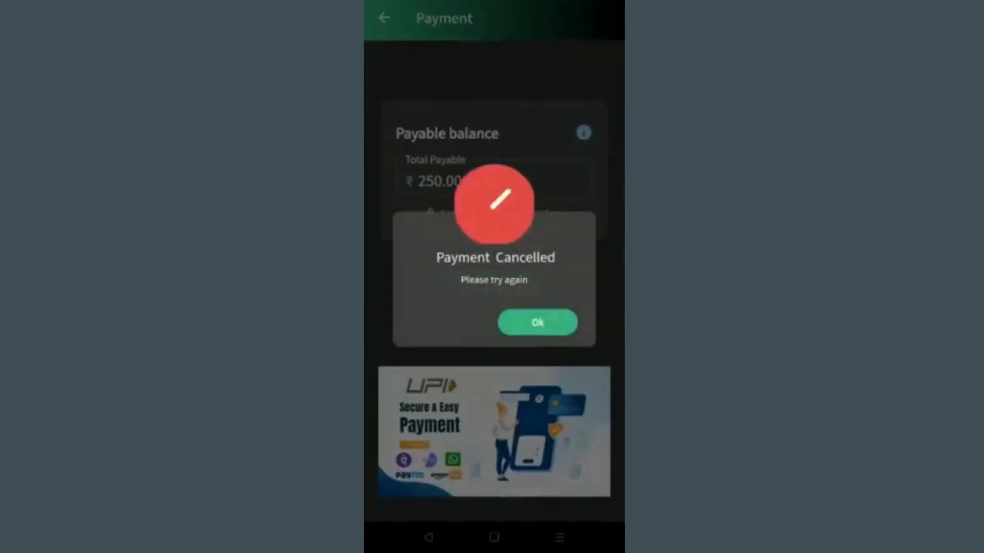
left_click(536, 323)
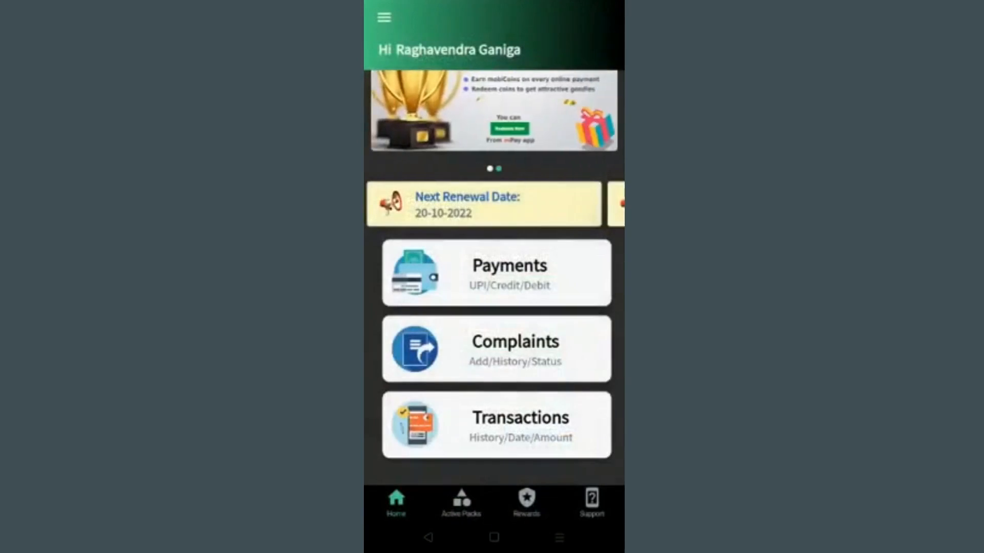
Step: View the Complaints form and Complaint History, then return home
left_click(496, 348)
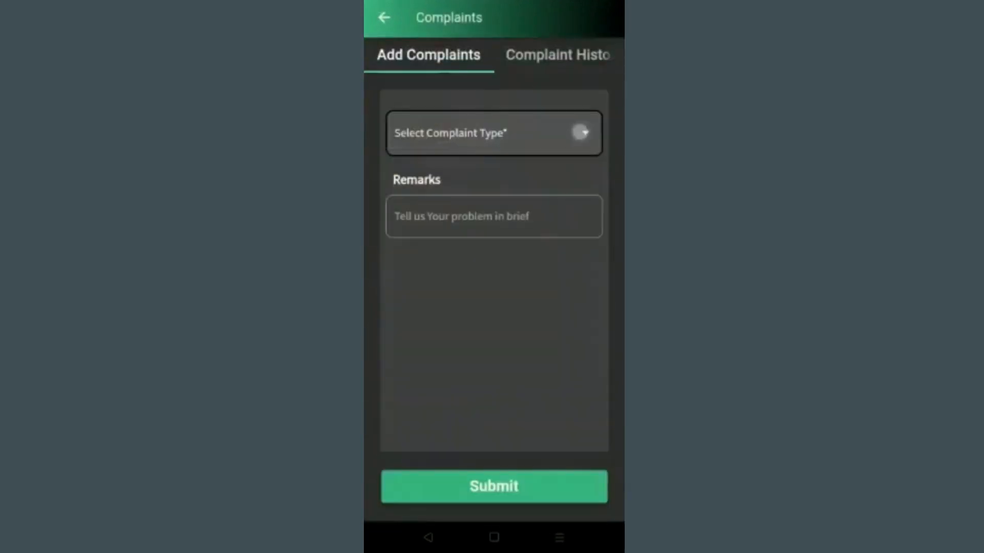
left_click(557, 55)
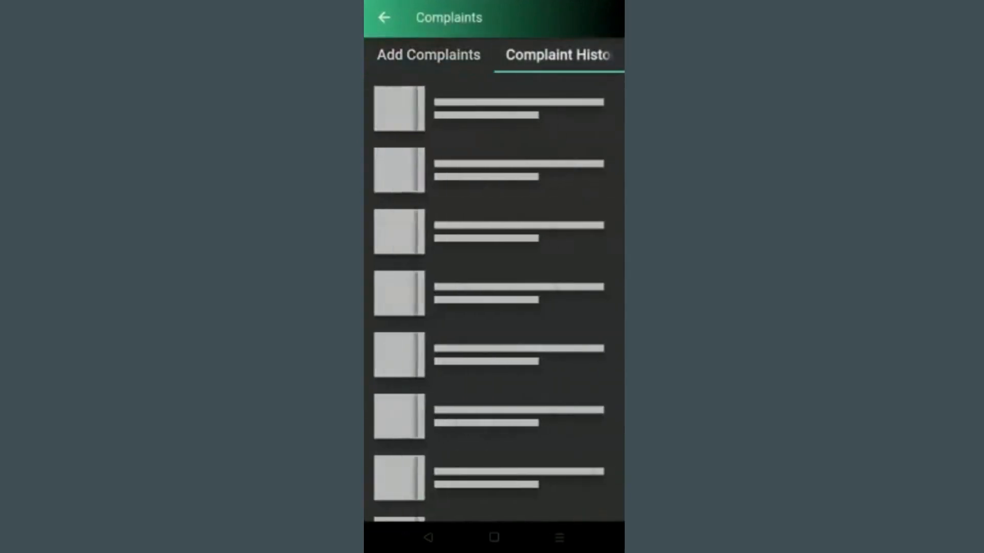
left_click(383, 17)
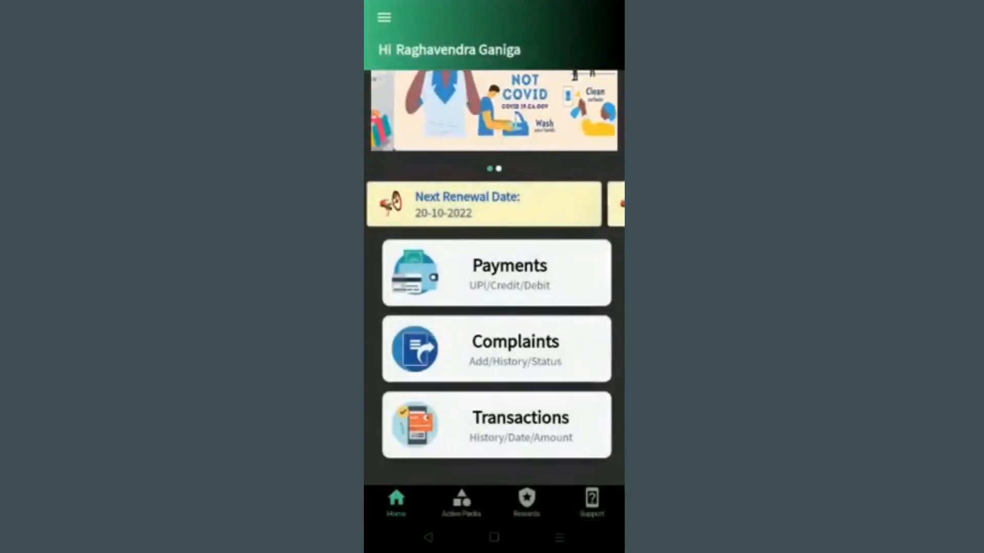
Step: View the transaction history, then reach Customer Support via Rewards
left_click(496, 424)
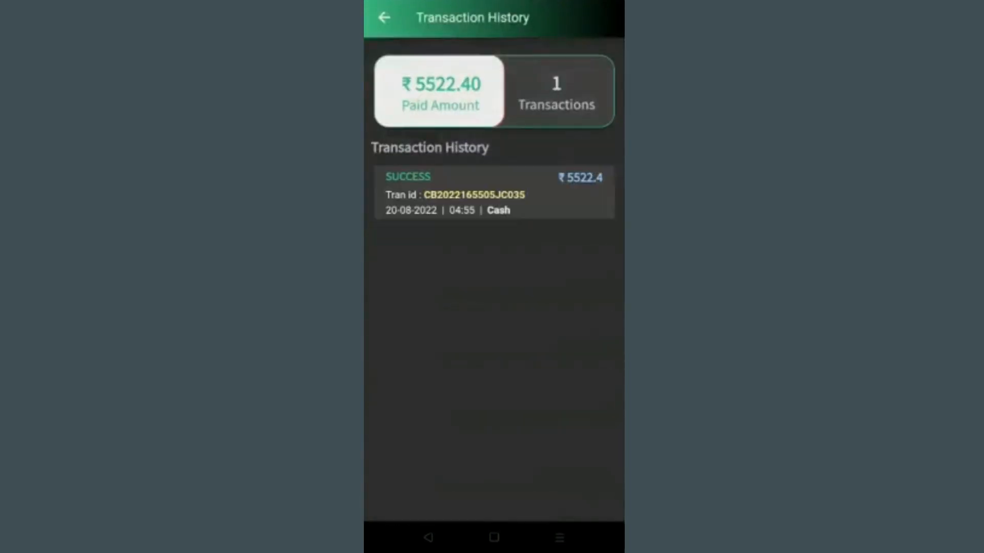
left_click(382, 17)
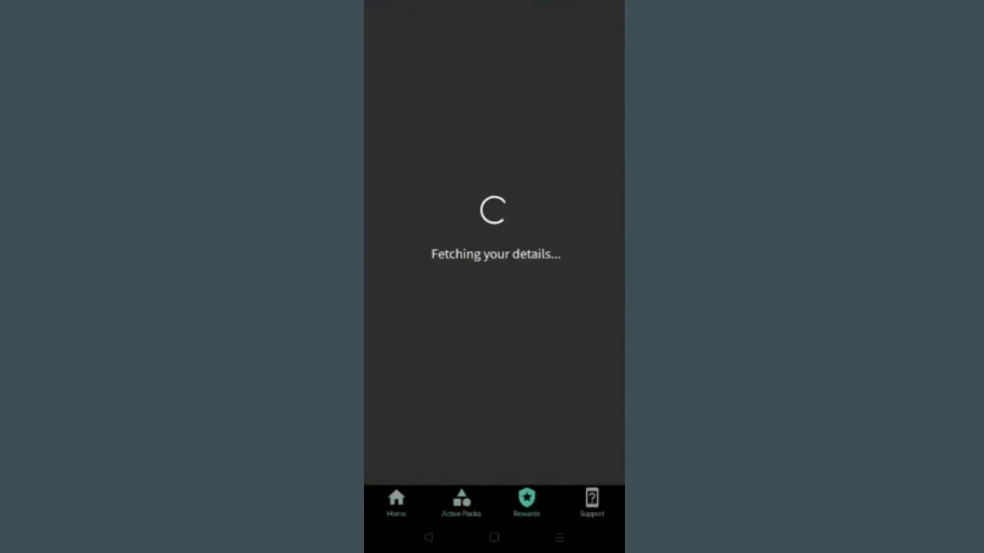
left_click(590, 502)
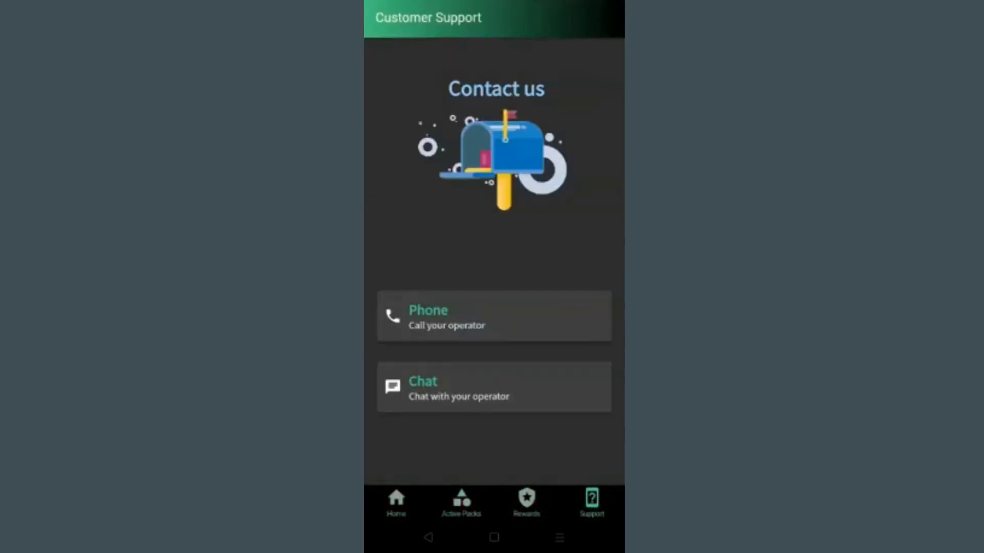